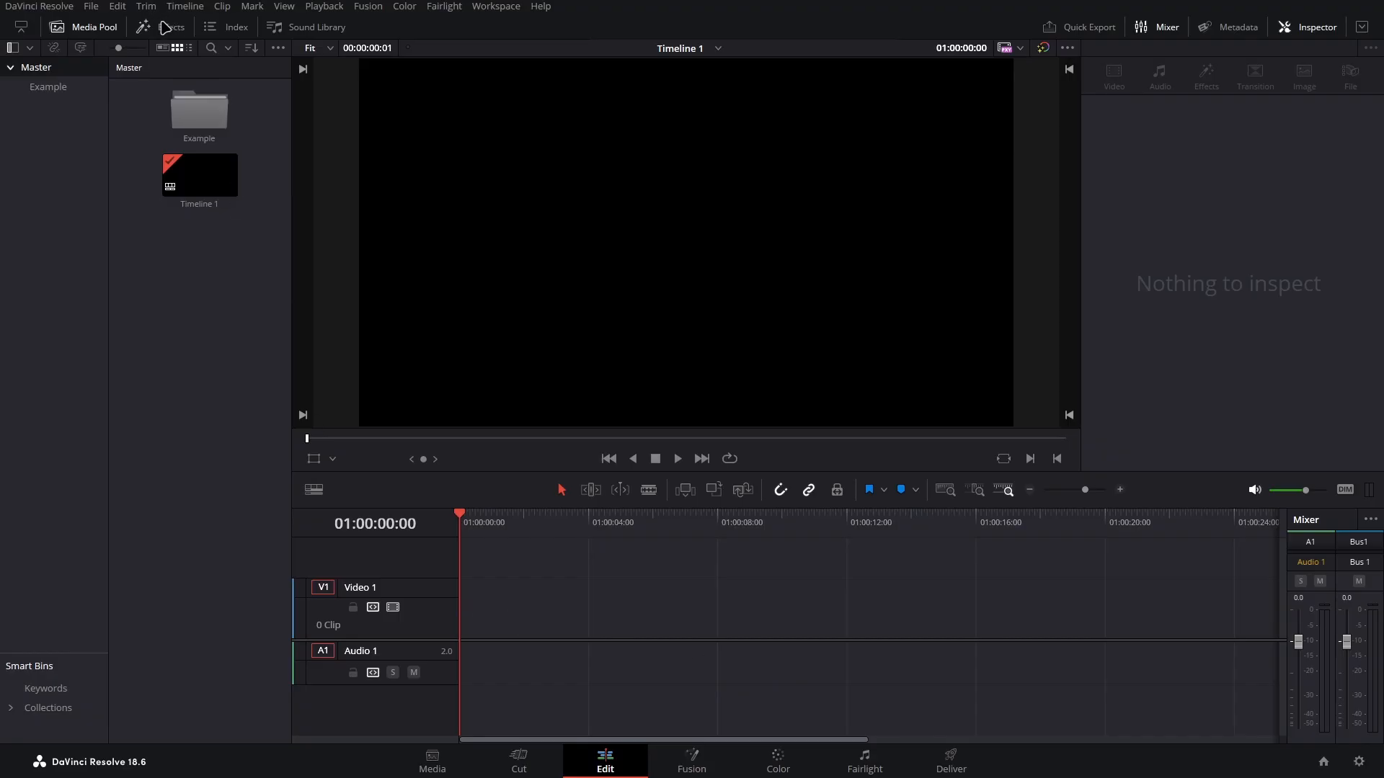
# Drag a Fusion Composition from Effects onto Video 1 at the timeline start
pyautogui.click(143, 26)
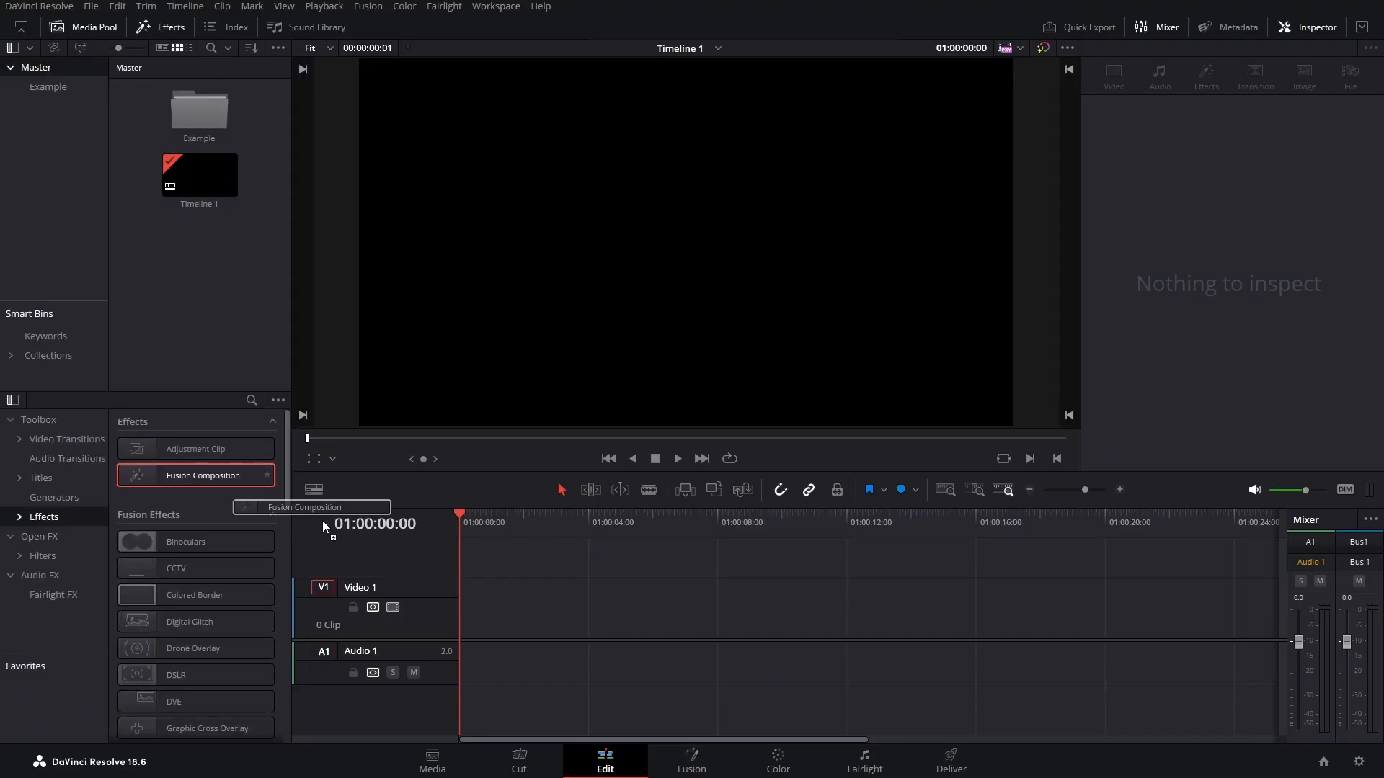
pyautogui.moveTo(202, 474); pyautogui.dragTo(537, 606)
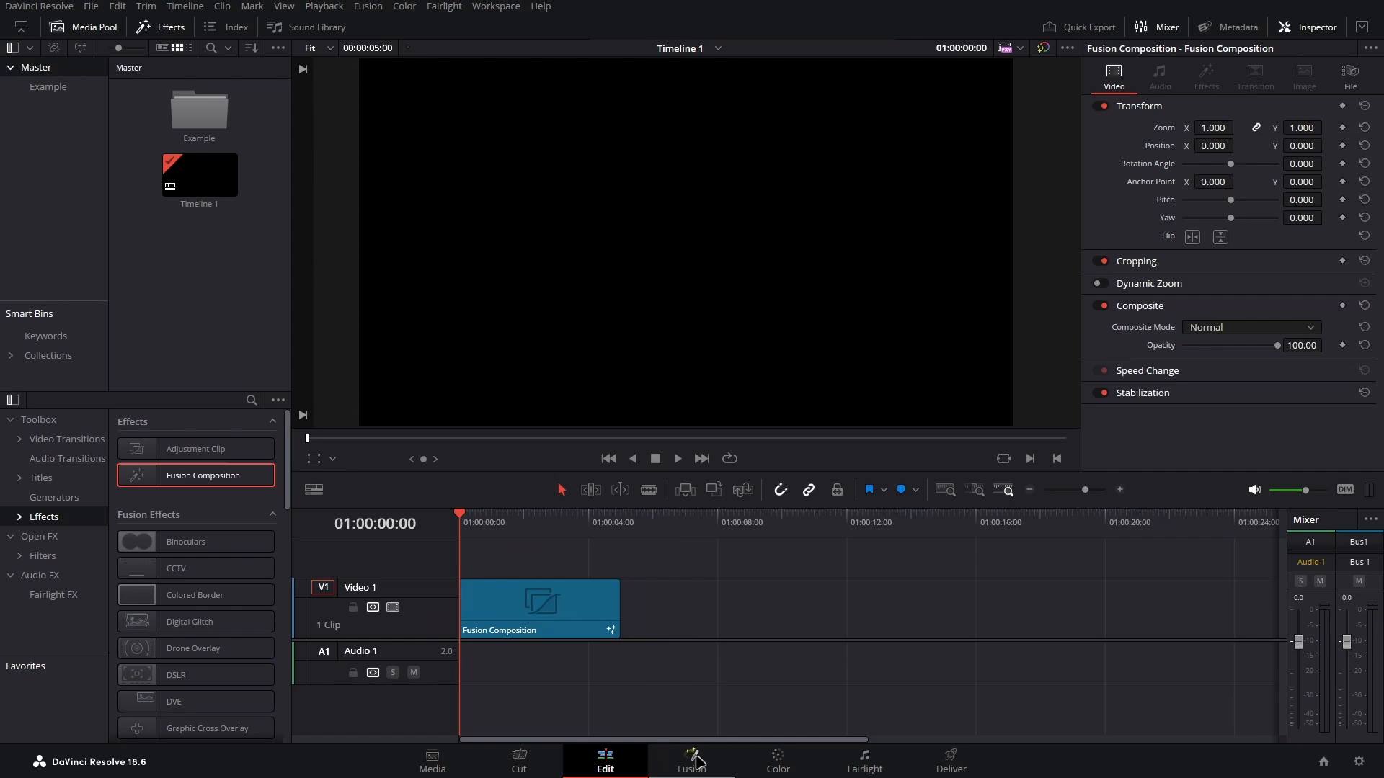
# In the Fusion page, give Background1 the solid colour #cbc67f
pyautogui.click(690, 761)
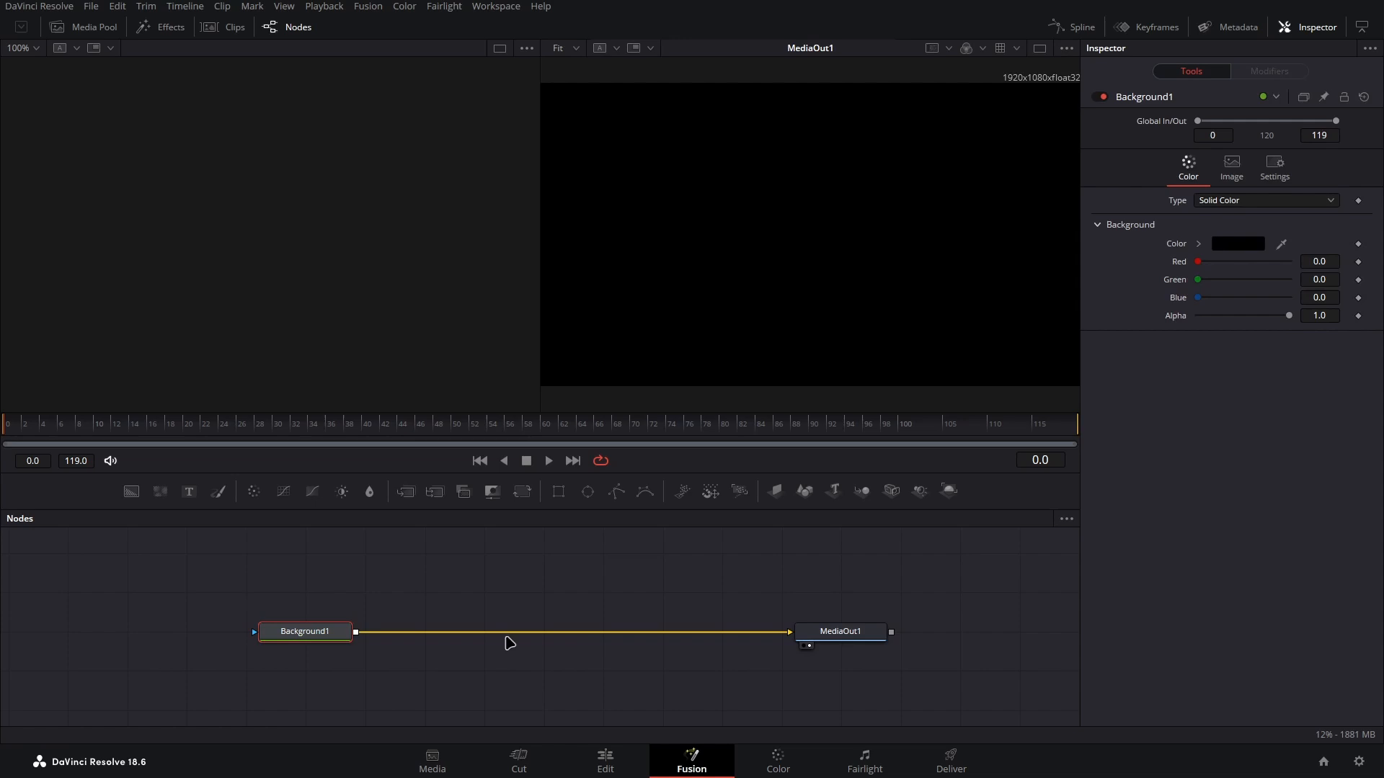
pyautogui.click(1237, 244)
pyautogui.write('#cbc67f')
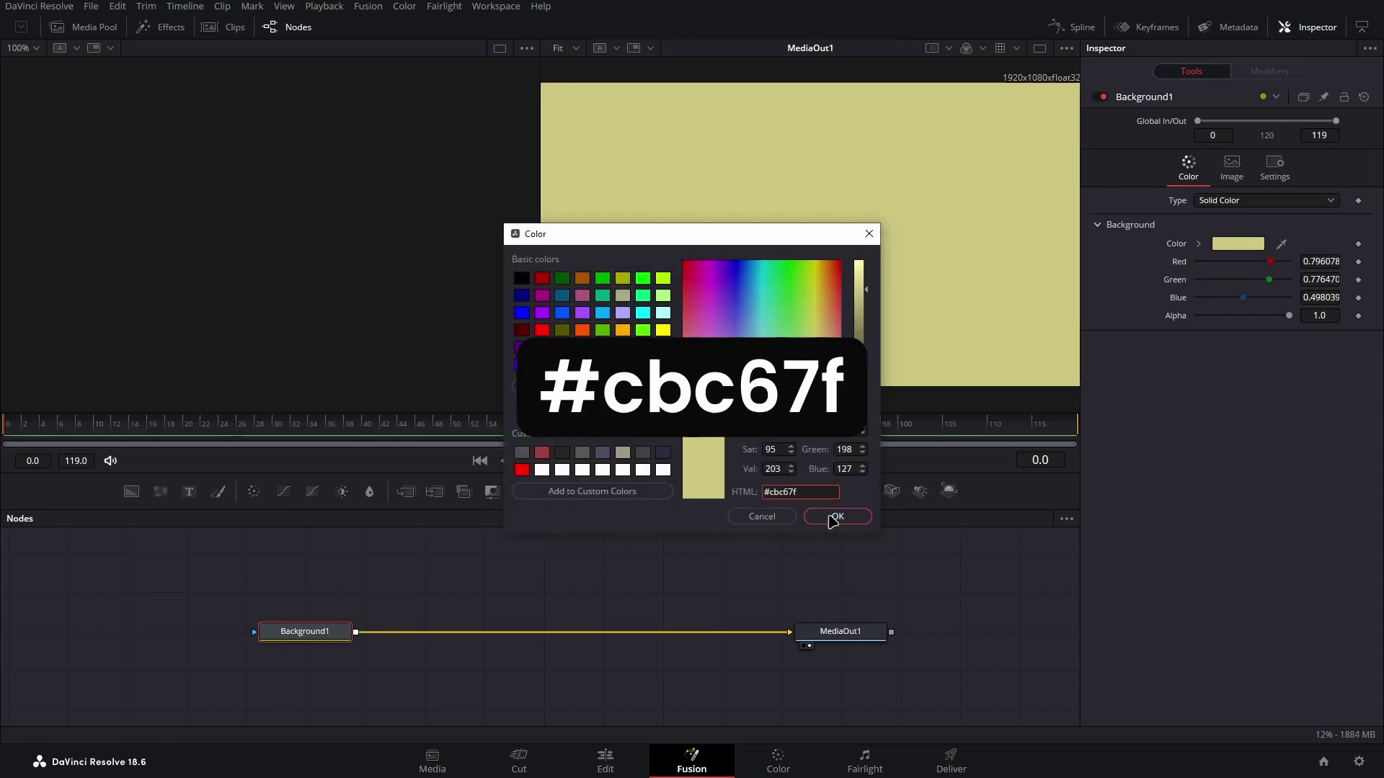
pyautogui.click(836, 517)
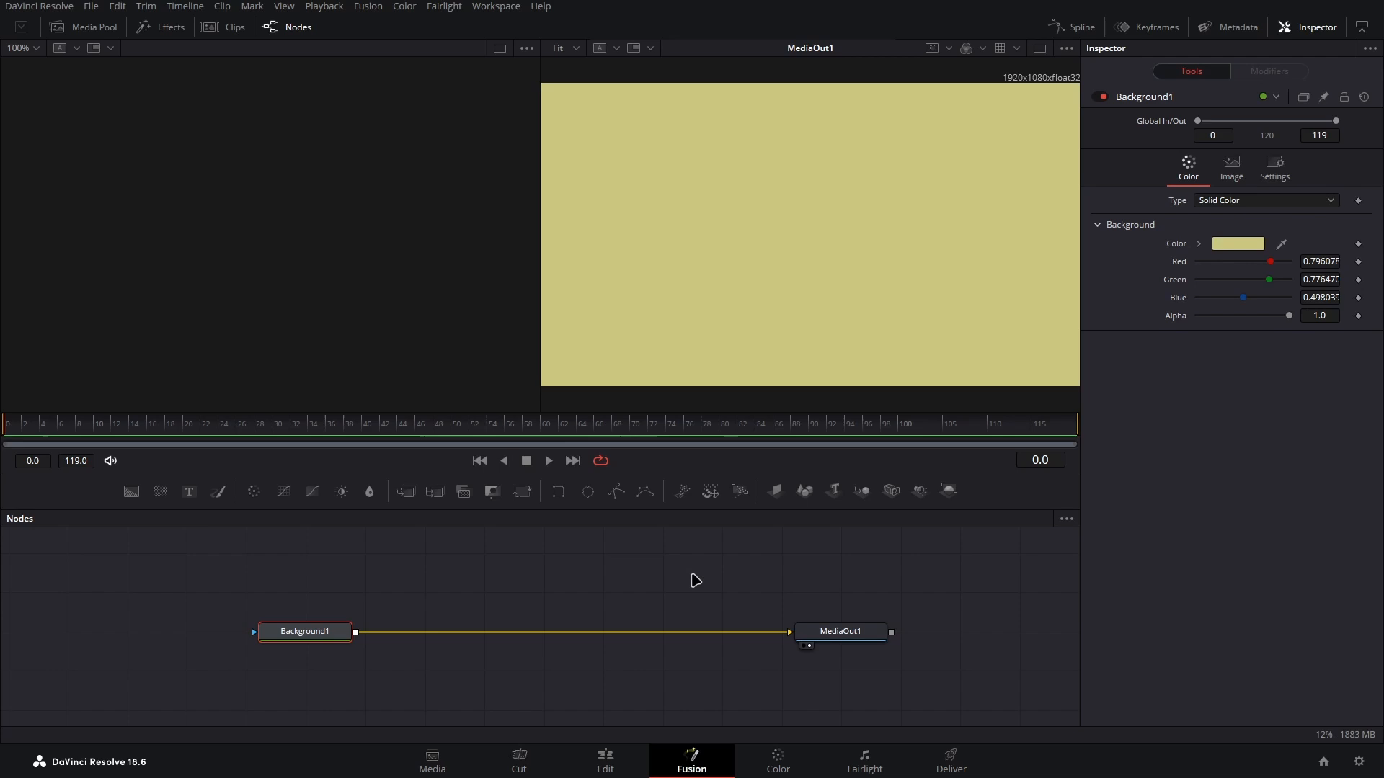
pyautogui.moveTo(651, 584)
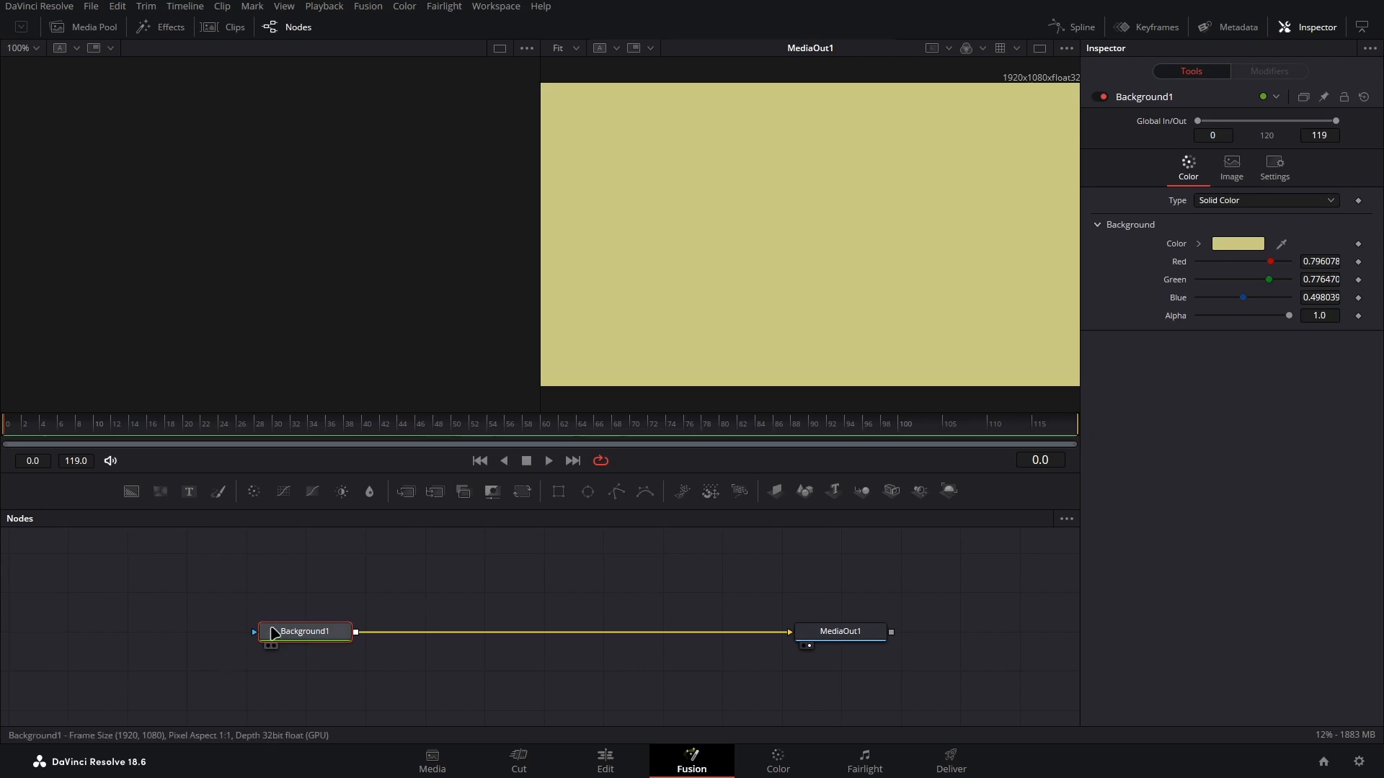
pyautogui.moveTo(434, 492)
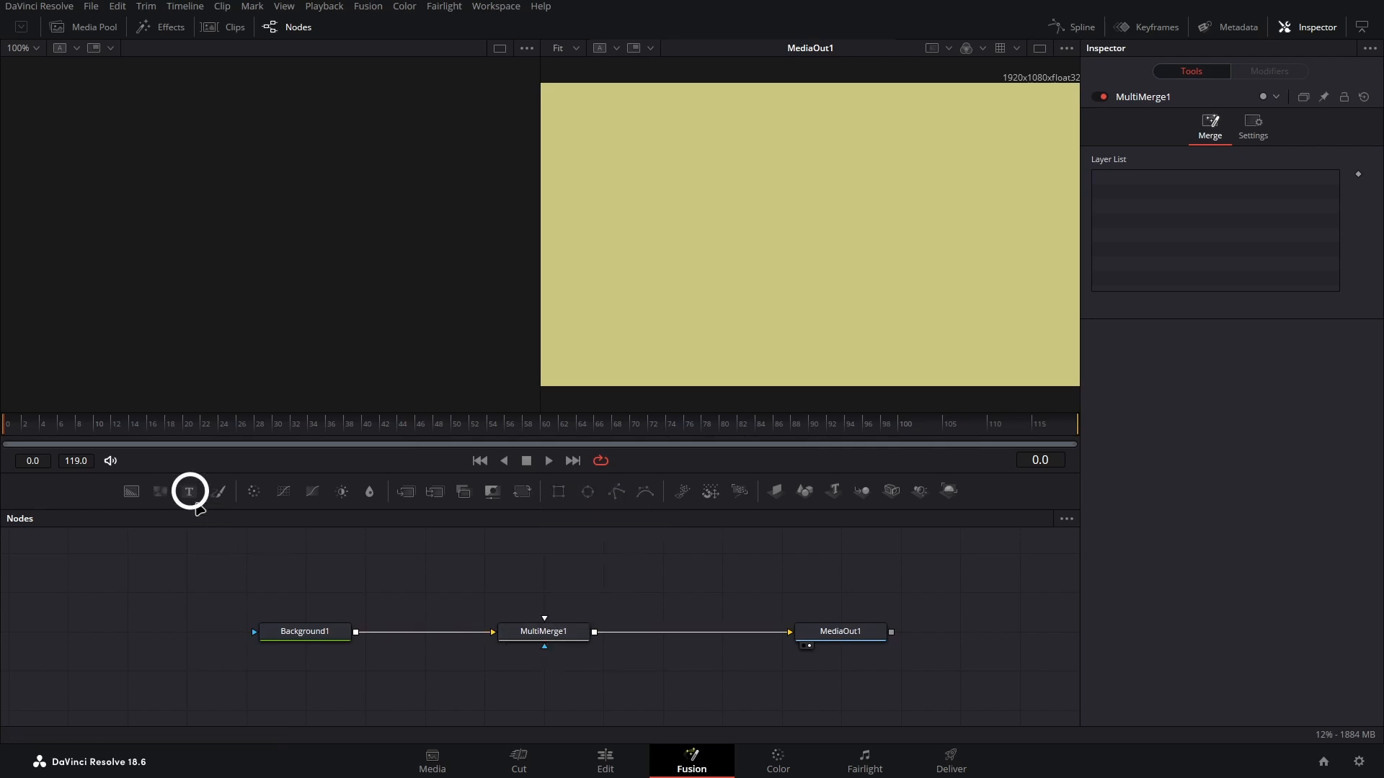
# Add a Text1 node reading 000 with Size 0.5 merged over the background
pyautogui.click(189, 492)
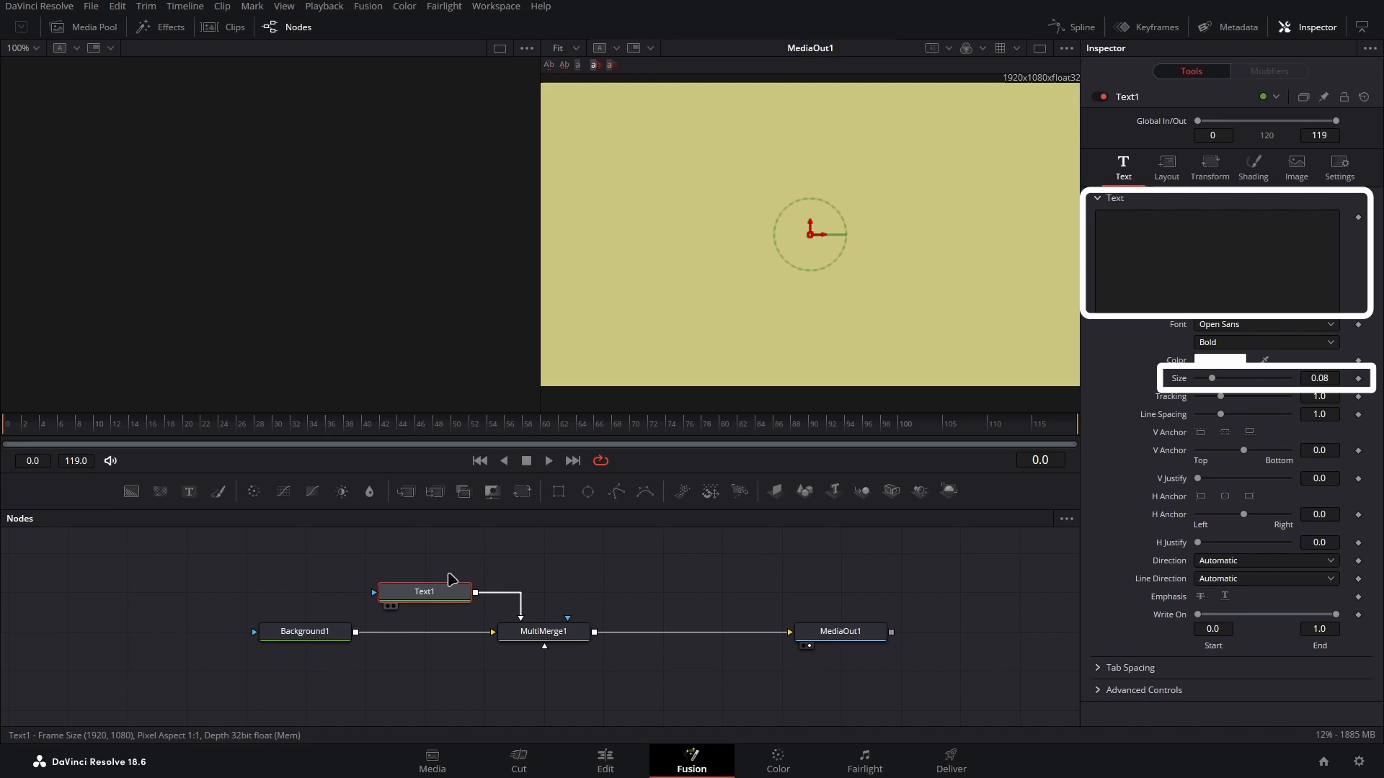
pyautogui.write('0')
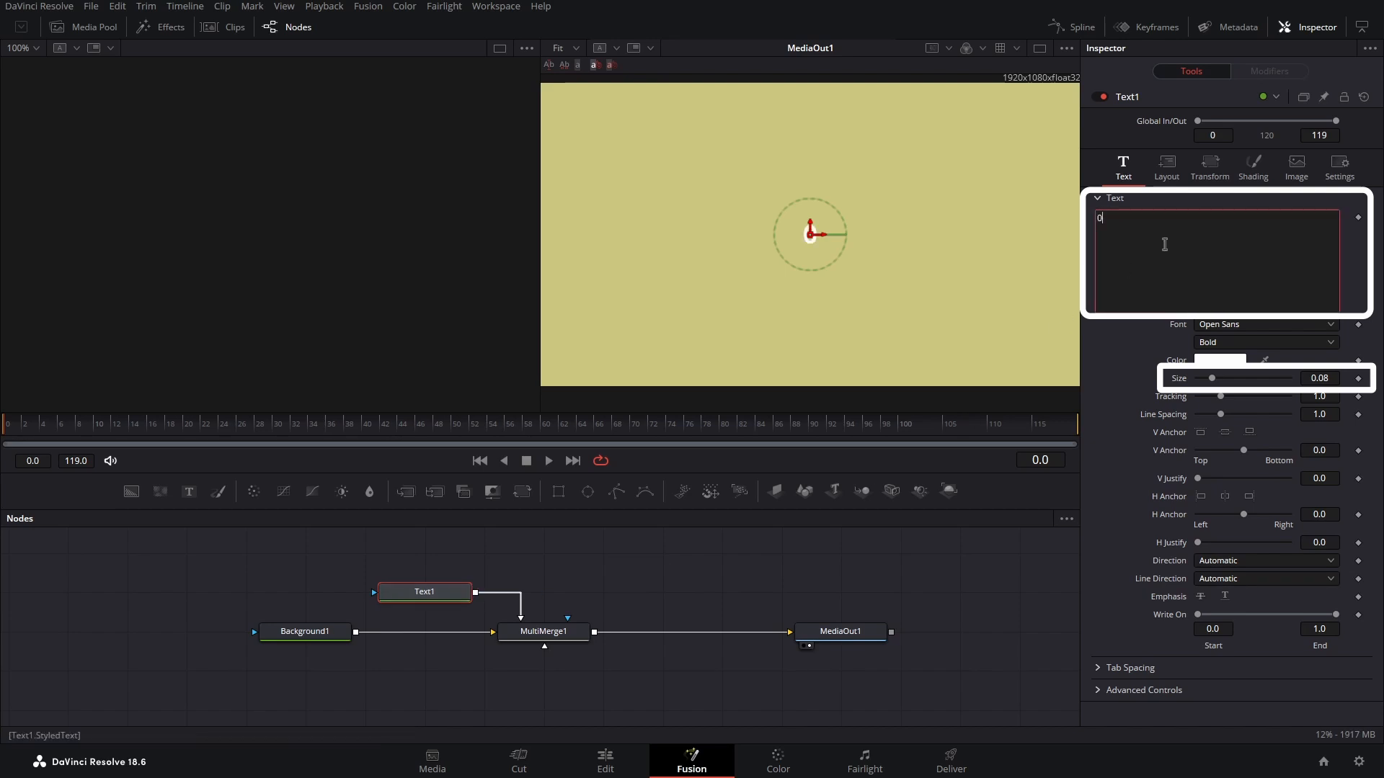
pyautogui.moveTo(1194, 378); pyautogui.dragTo(1215, 377)
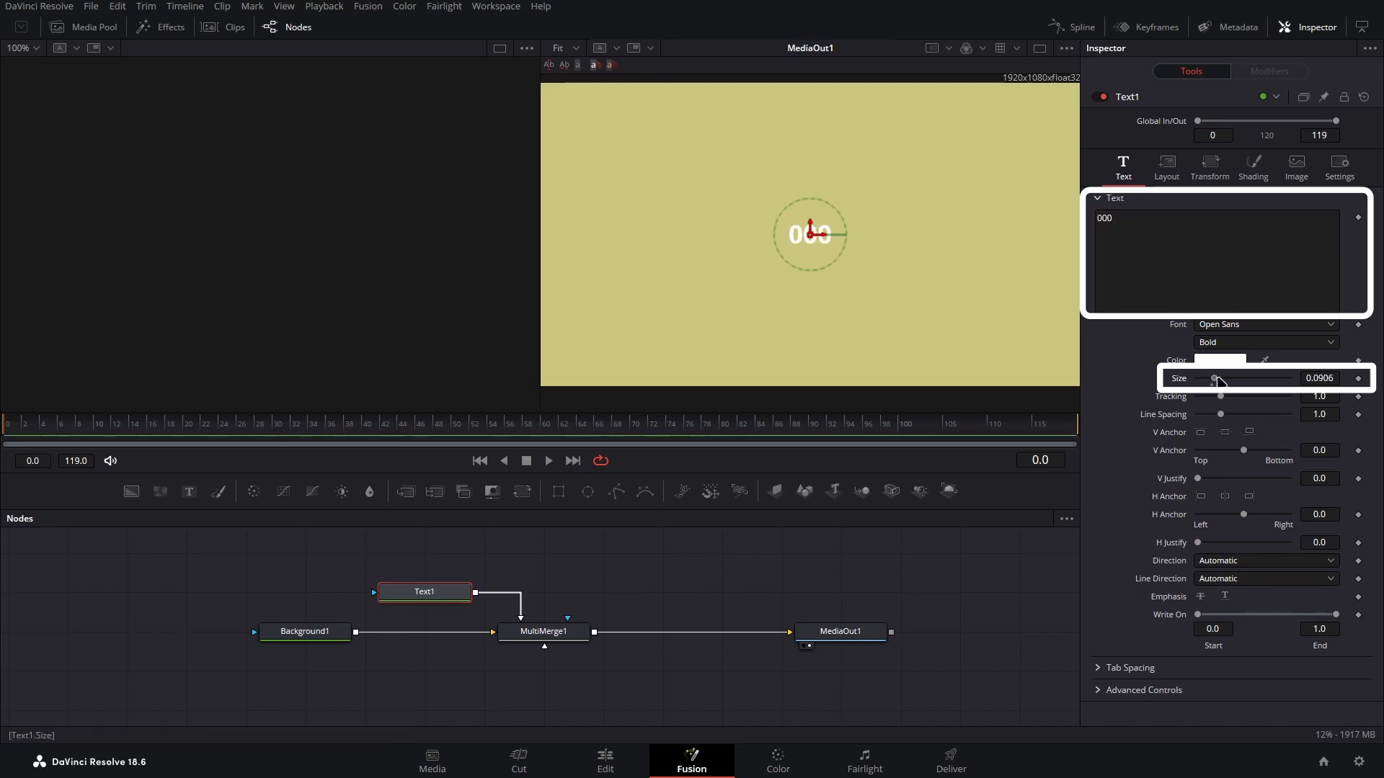
pyautogui.moveTo(1216, 378); pyautogui.dragTo(1239, 378)
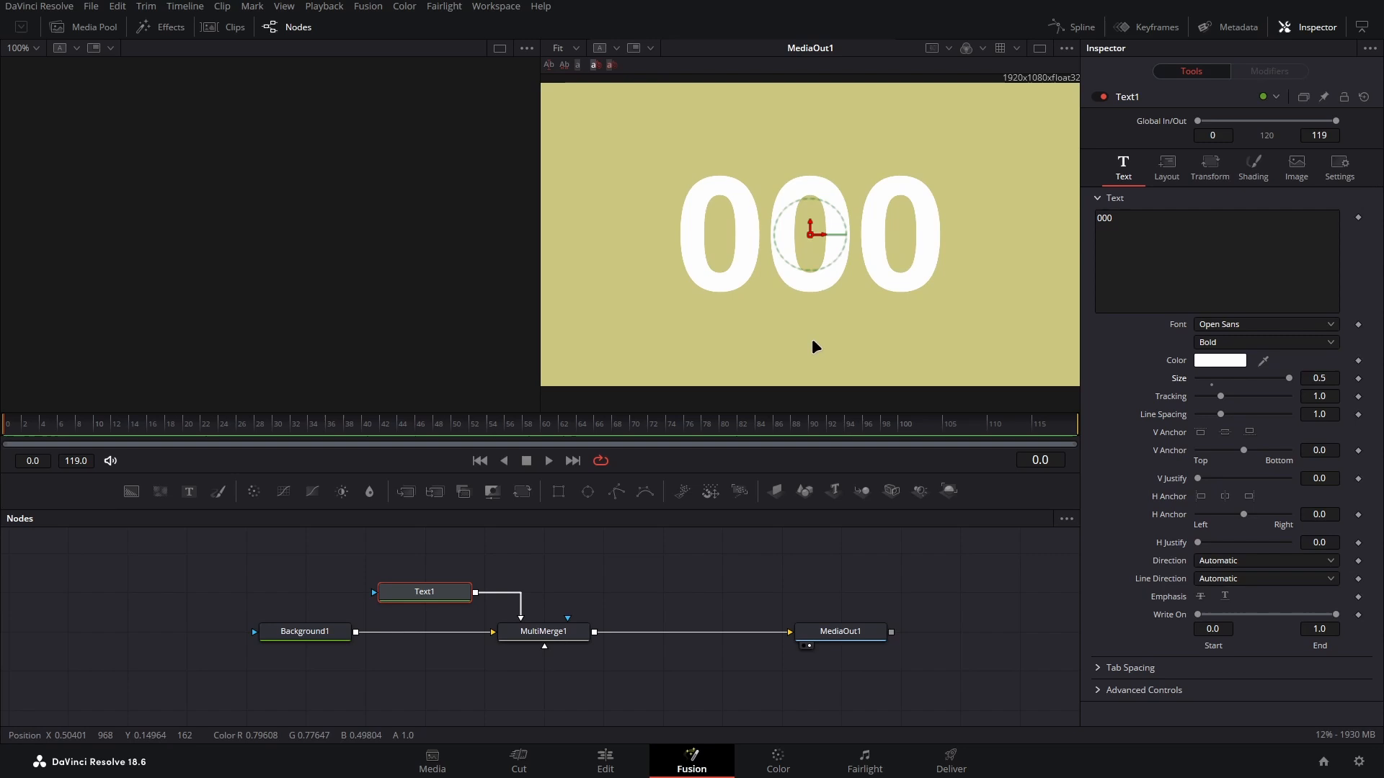
pyautogui.moveTo(646, 569)
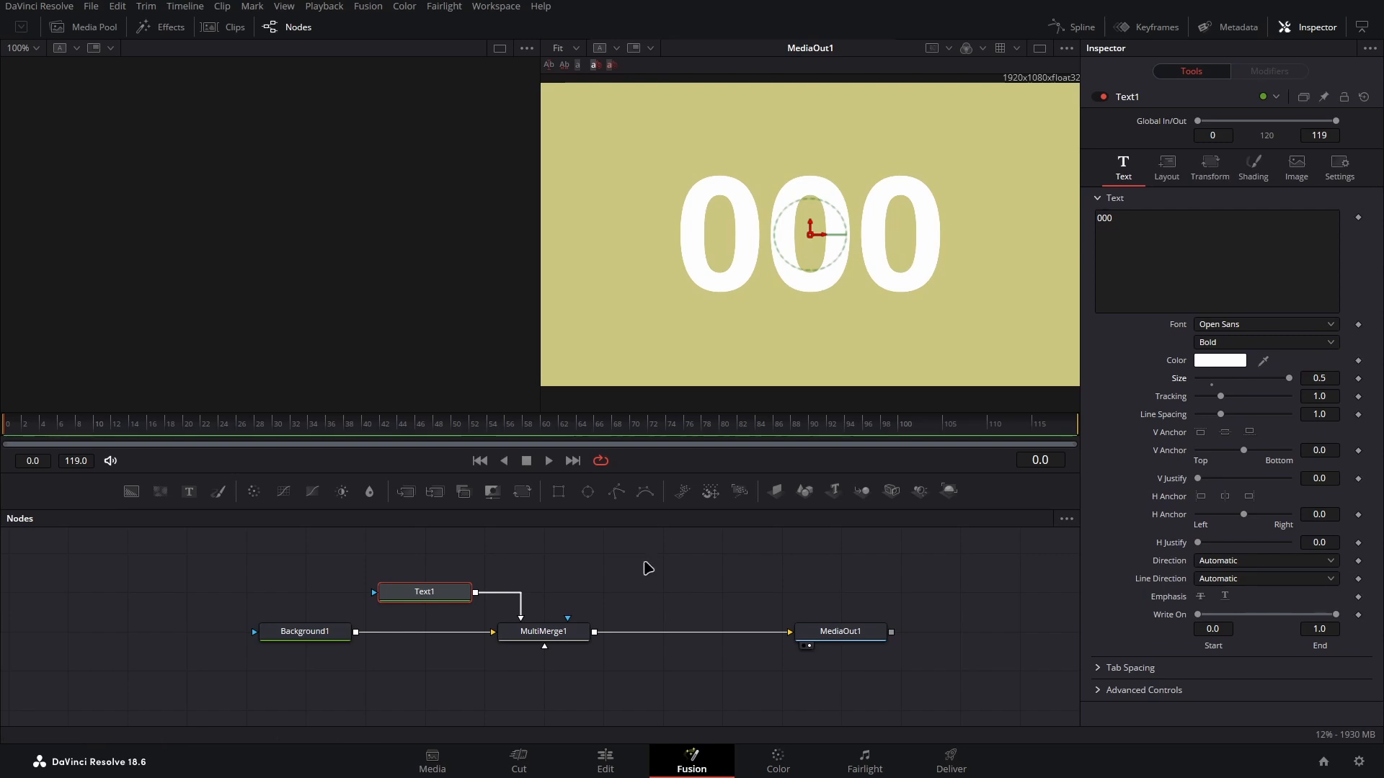
# Add an sRectangle node via the tool search and move it up in the graph
pyautogui.press('Ctrl+Space')
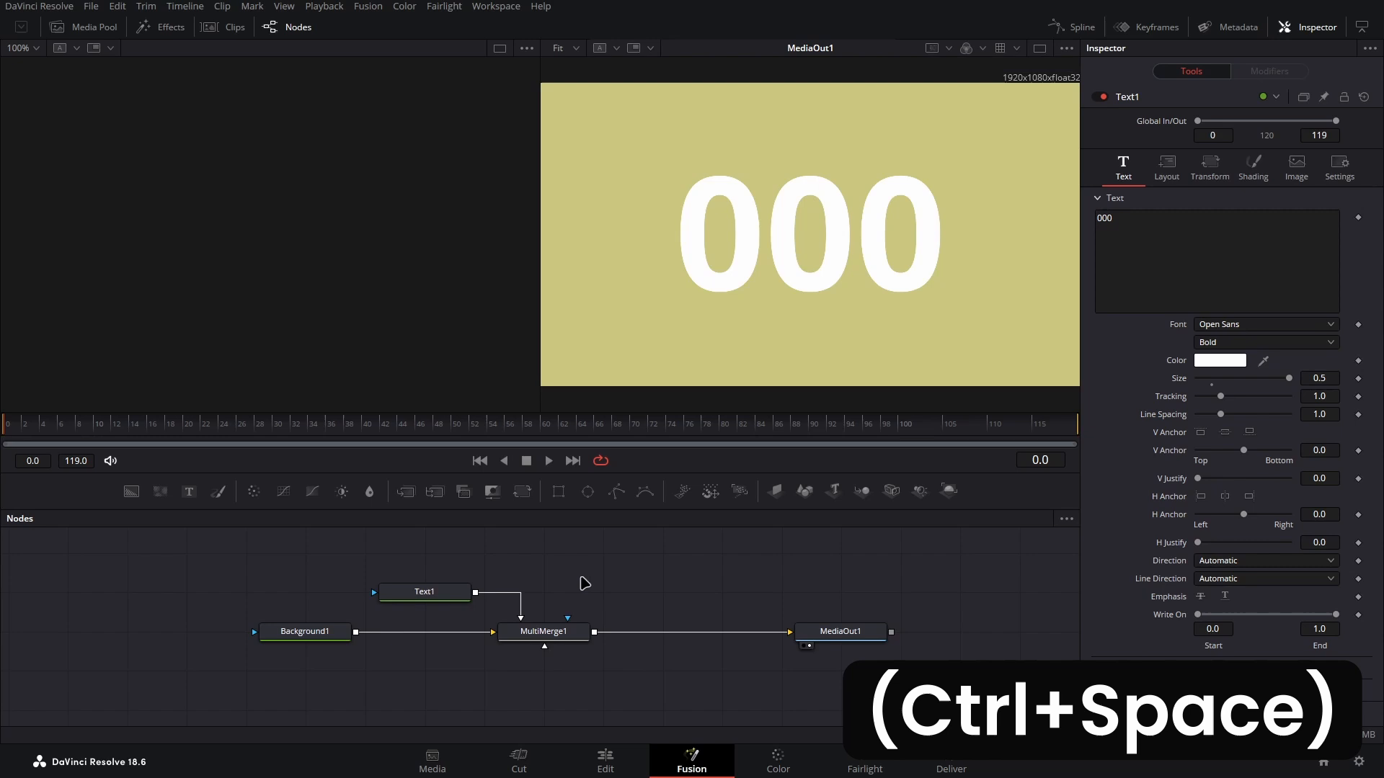
pyautogui.press('ctrl+space')
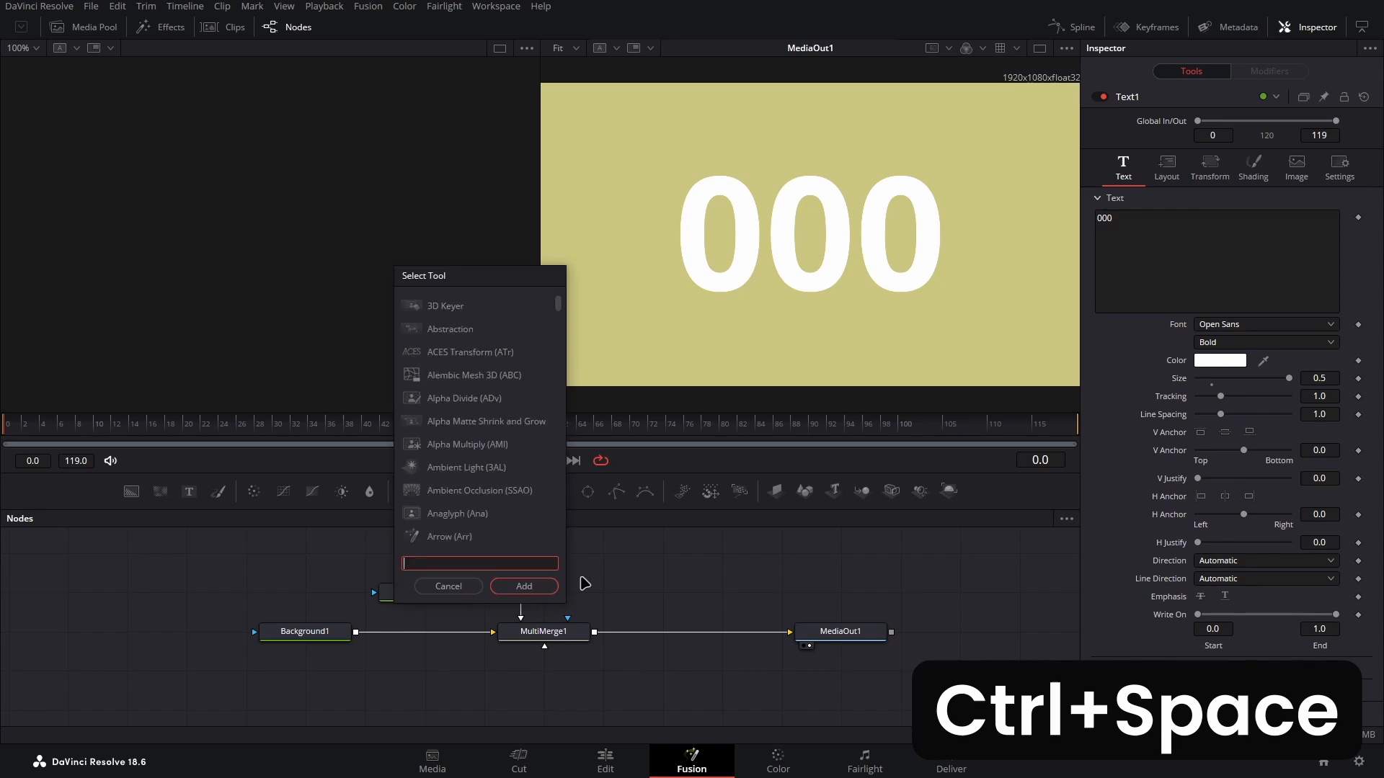
pyautogui.write('srec')
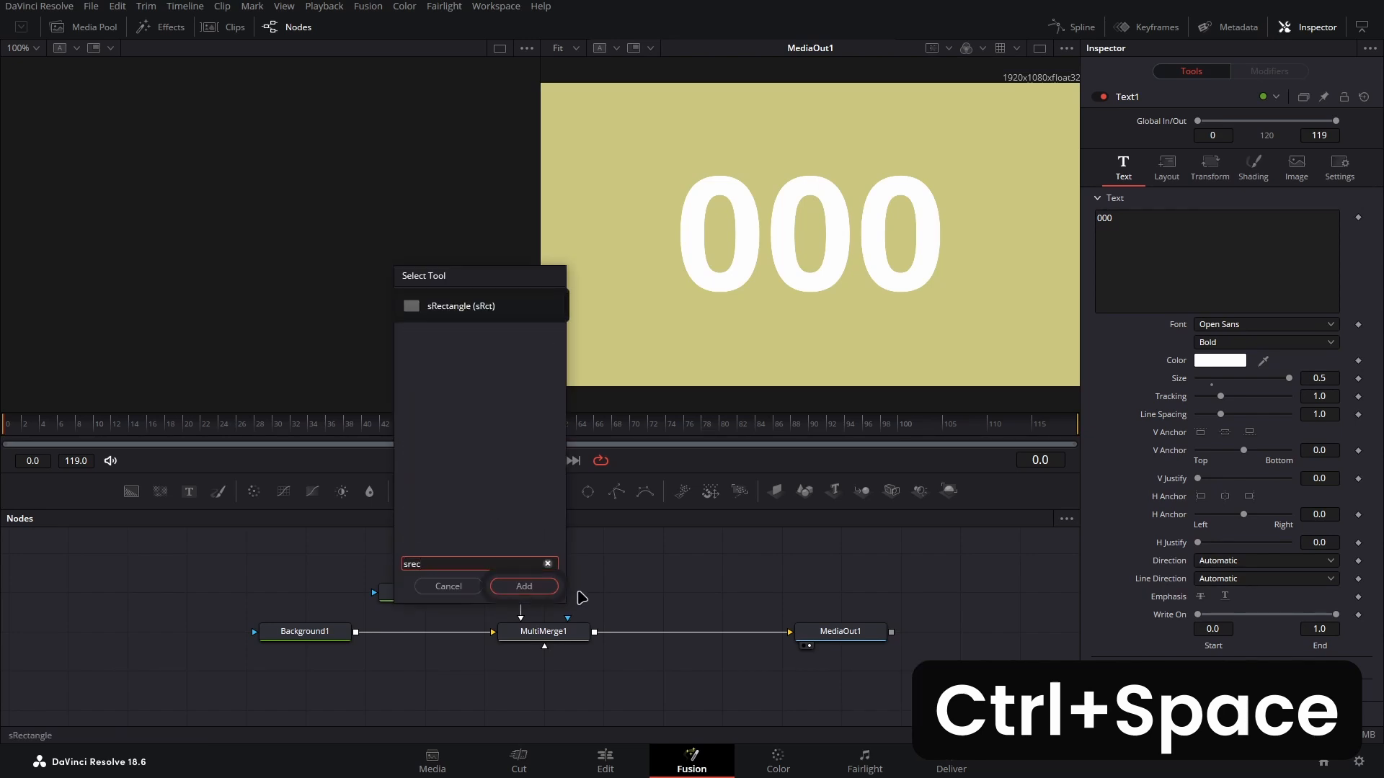
pyautogui.click(450, 305)
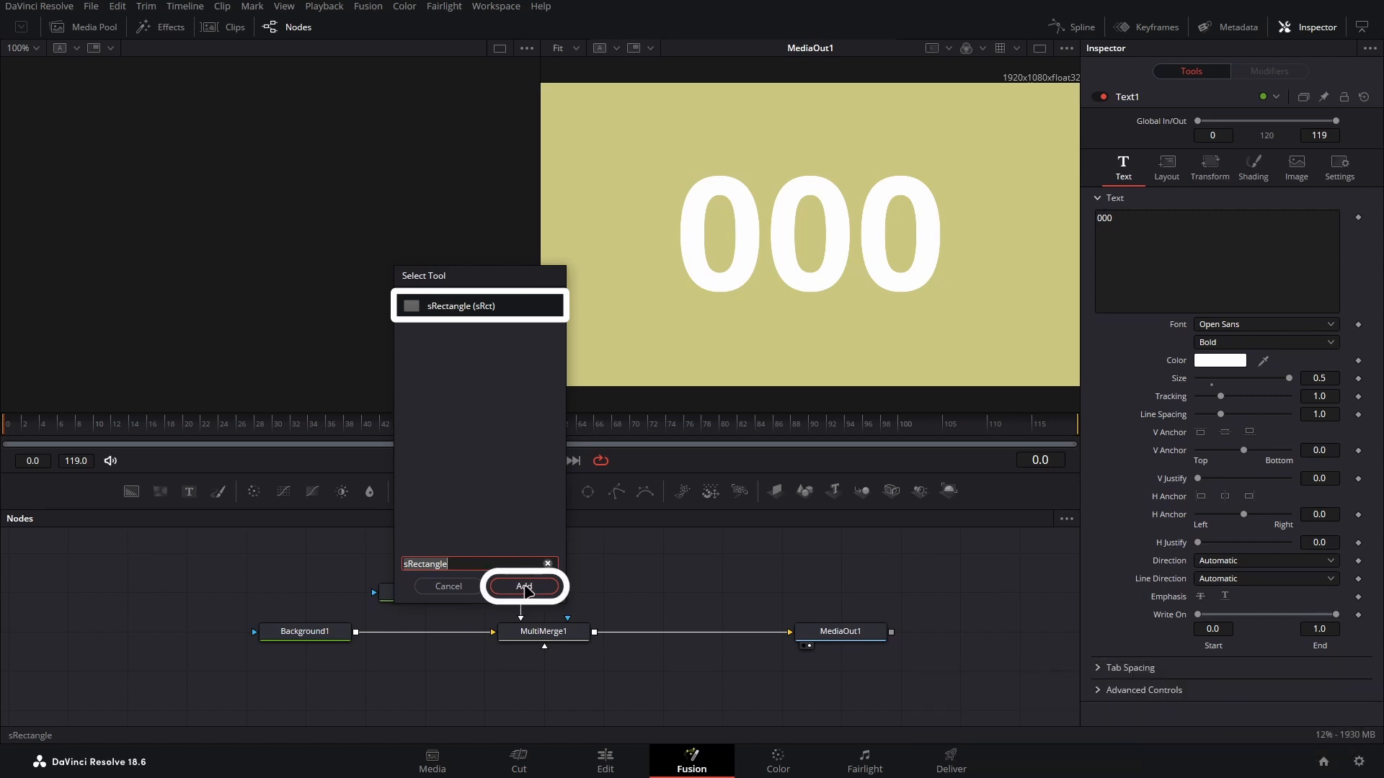
pyautogui.click(523, 585)
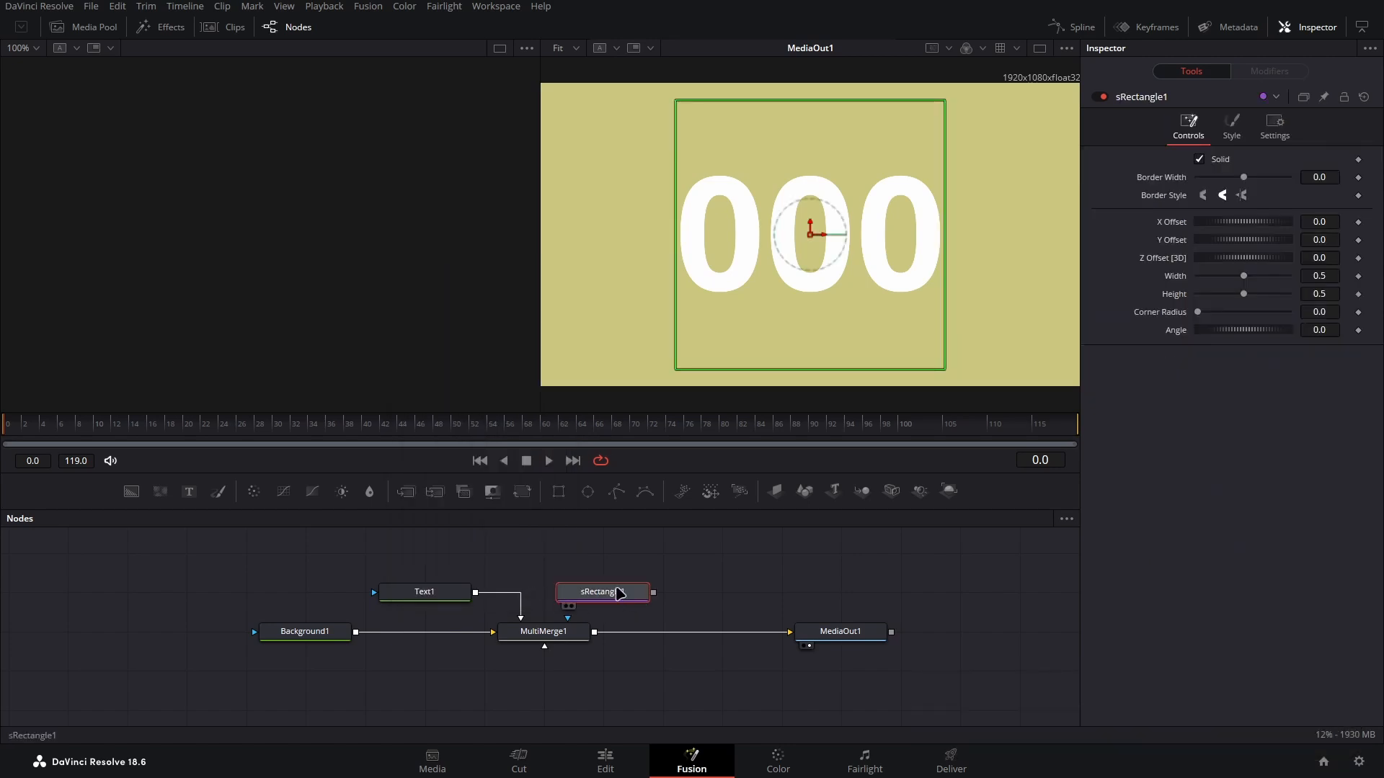
pyautogui.moveTo(602, 593); pyautogui.dragTo(602, 554)
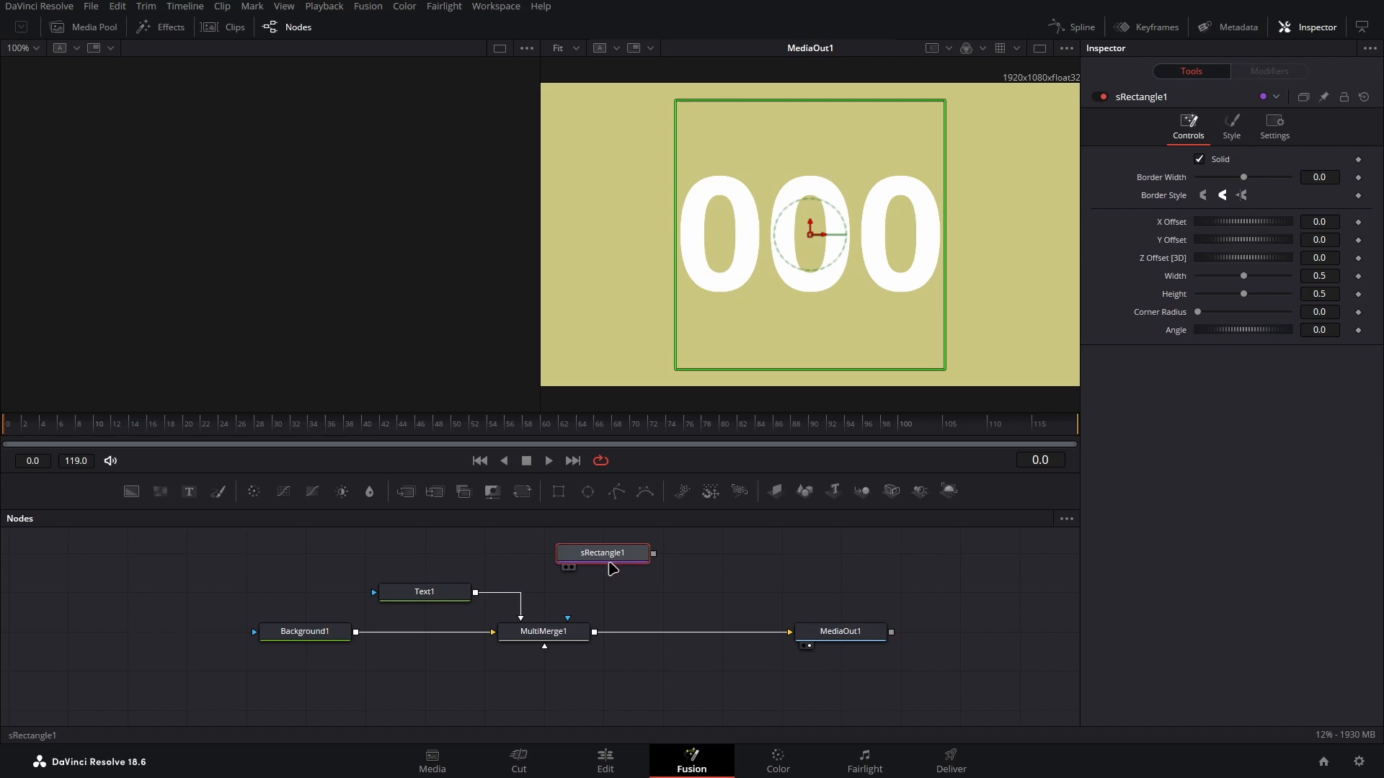
# Add an sRender node from the tool search
pyautogui.press('Ctrl+Space')
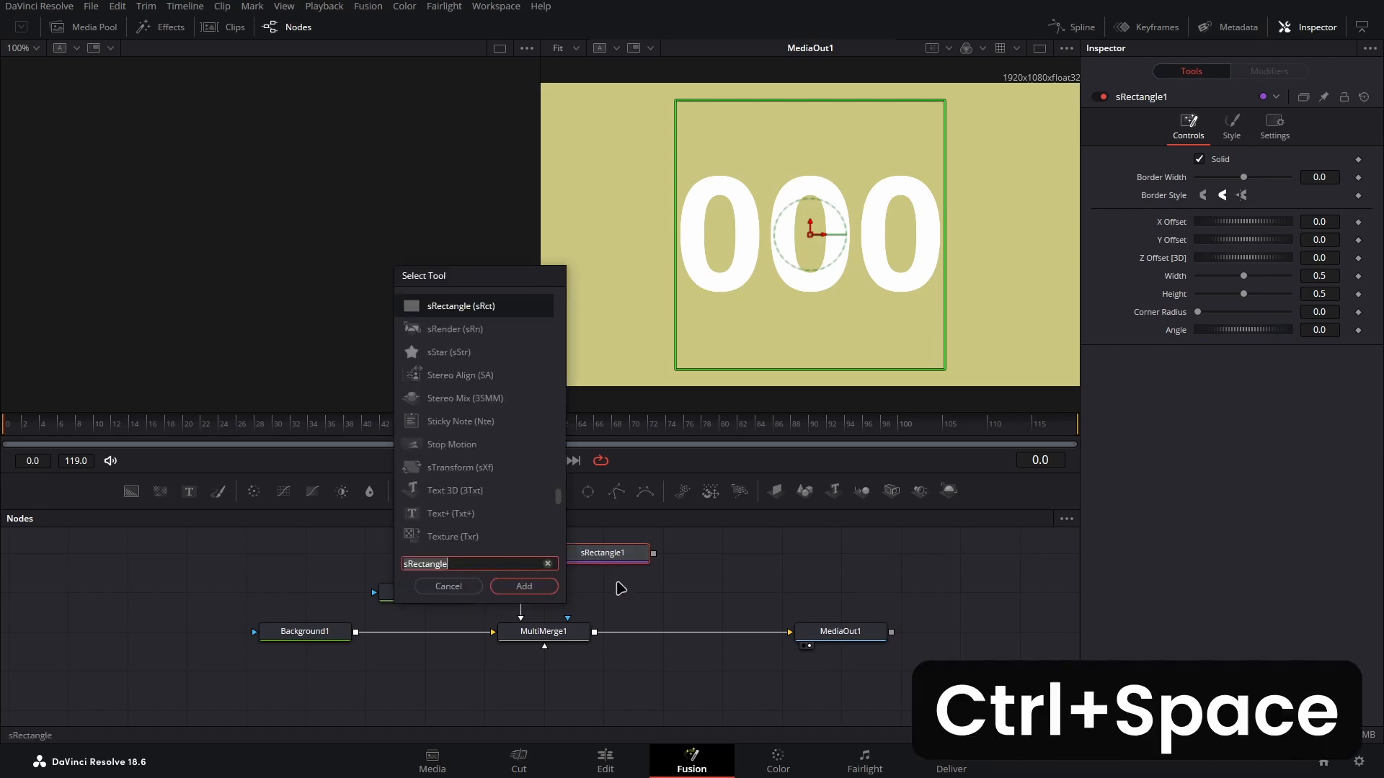
pyautogui.write('srend')
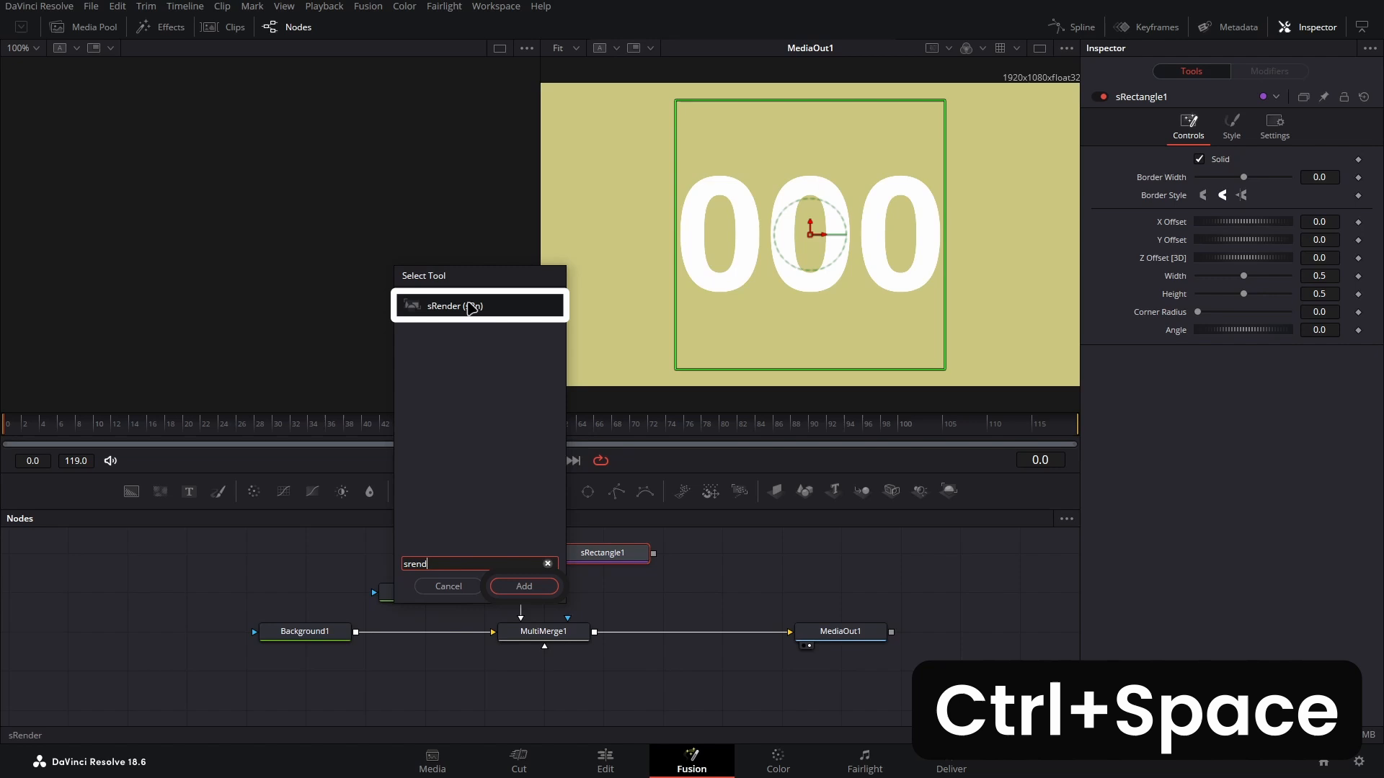
pyautogui.click(523, 585)
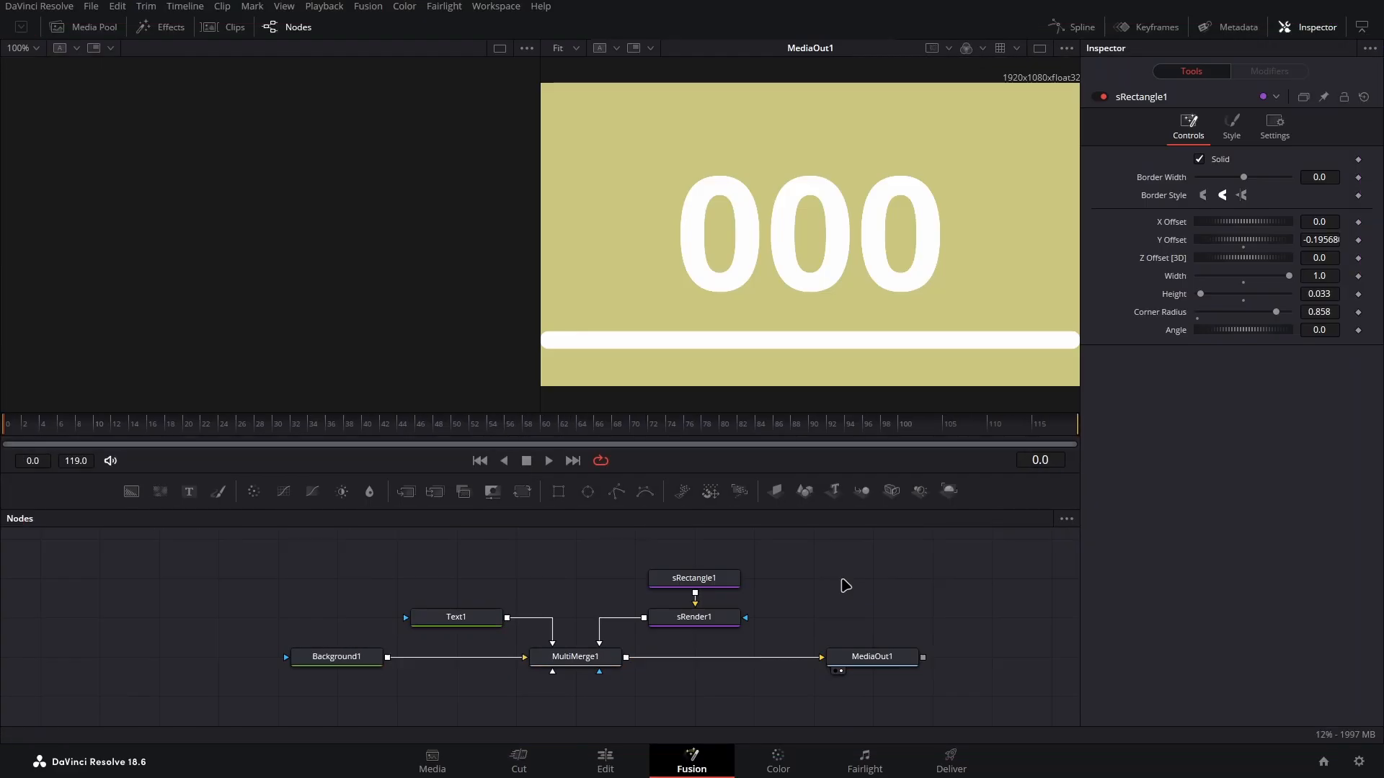
# Create a Number control named Countdown with SliderControl input on MediaOut1 via Edit Controls
pyautogui.rightClick(872, 658)
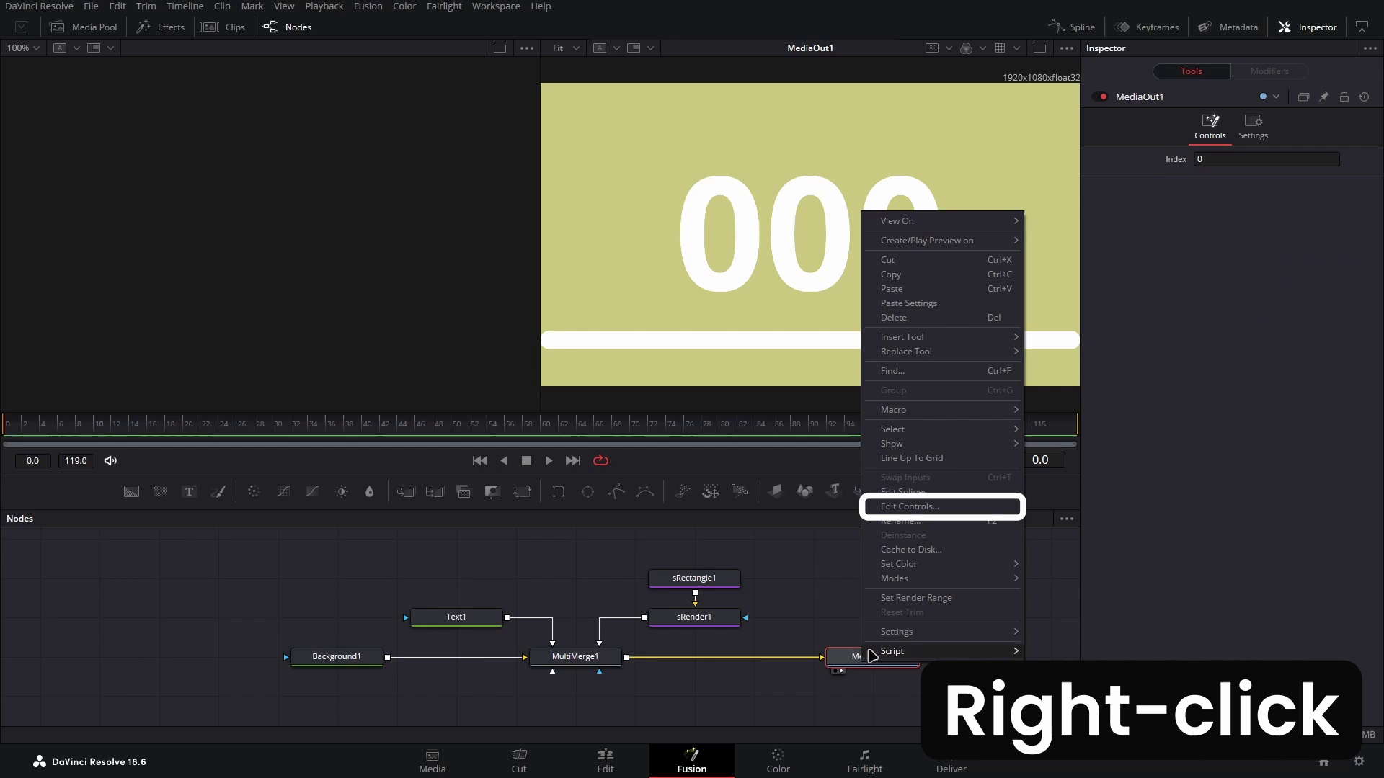
pyautogui.click(909, 506)
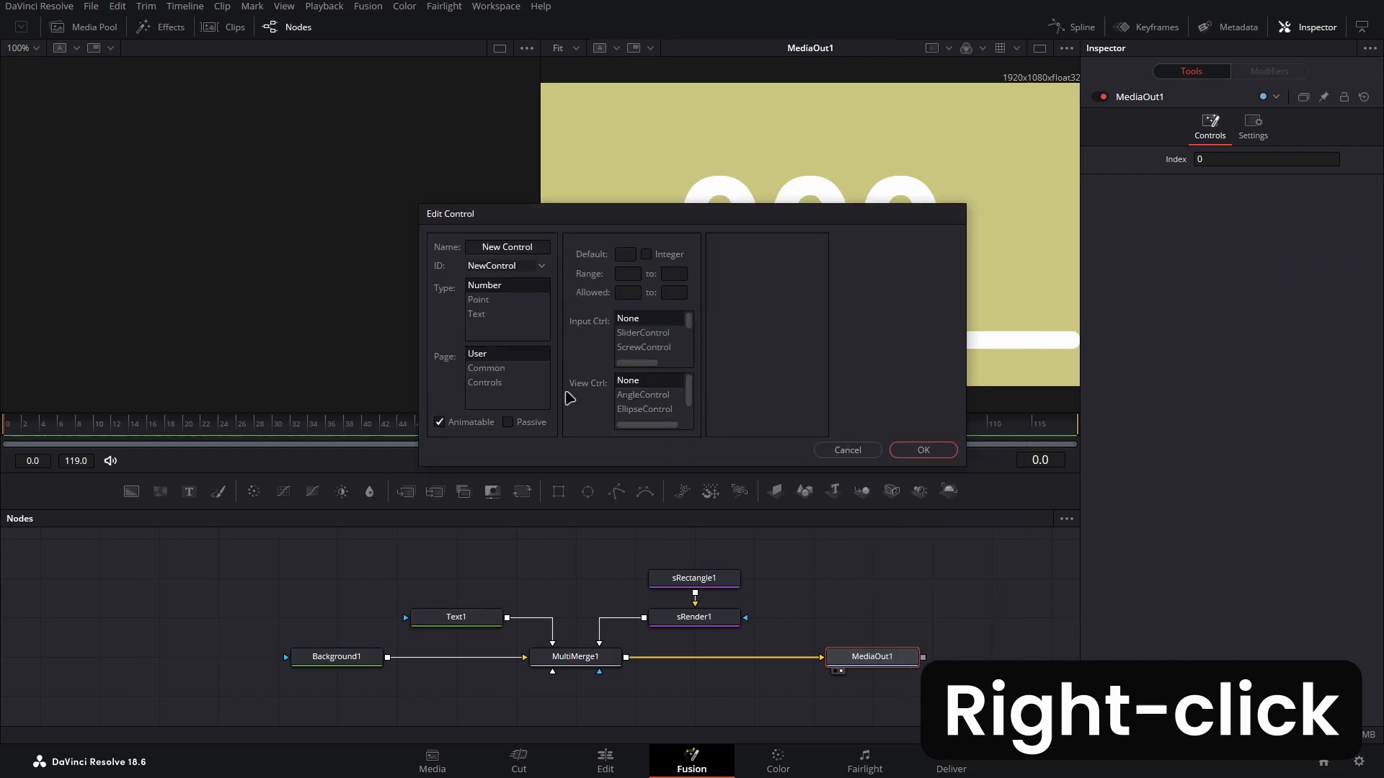
pyautogui.click(508, 246)
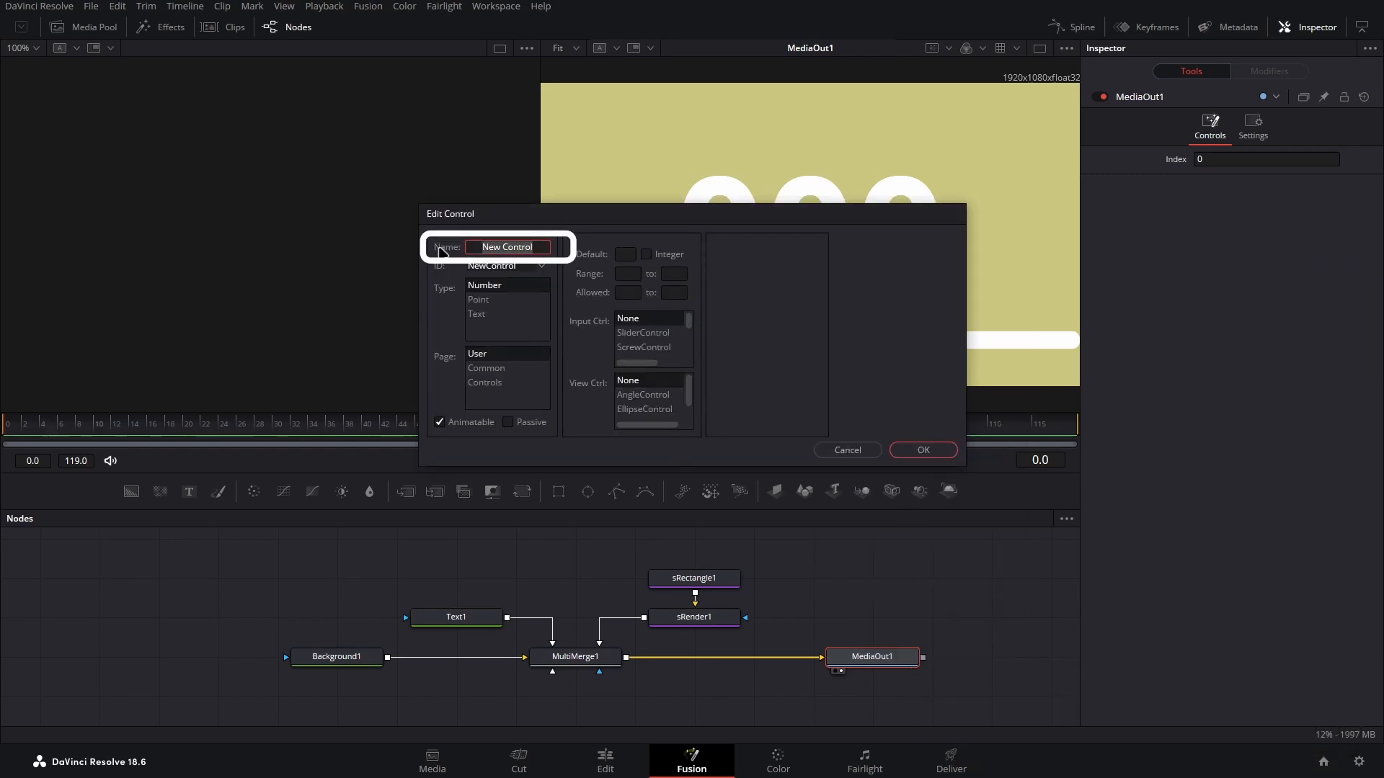
pyautogui.write('Cp')
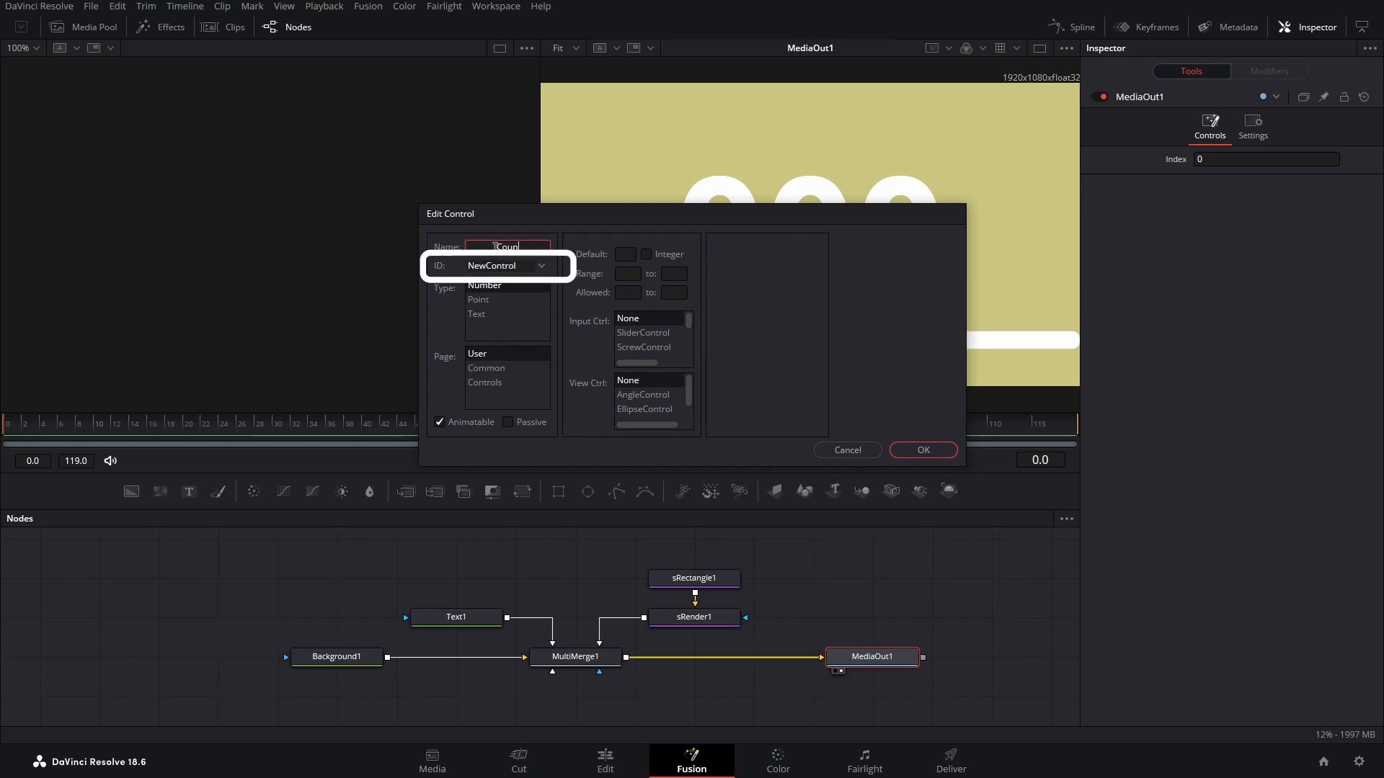
pyautogui.write('Countdown')
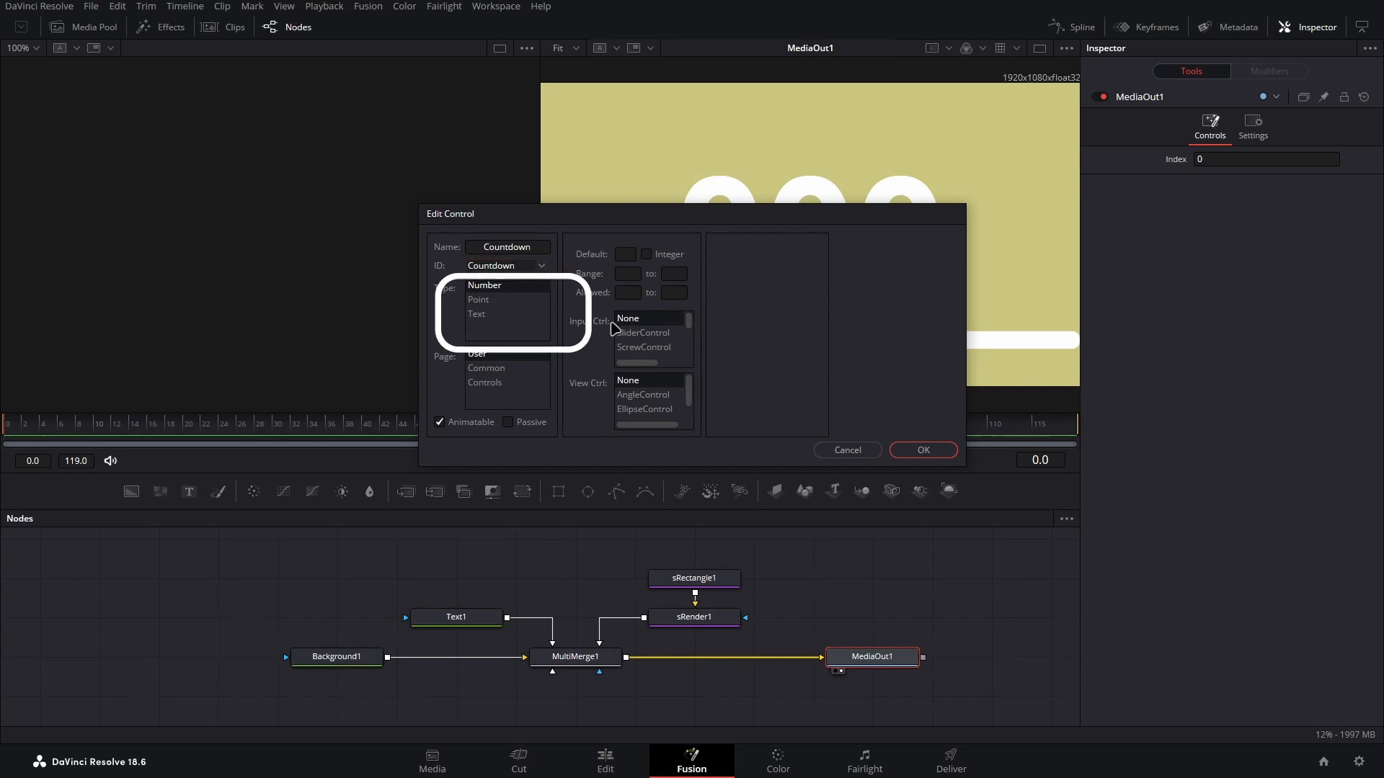
pyautogui.click(643, 331)
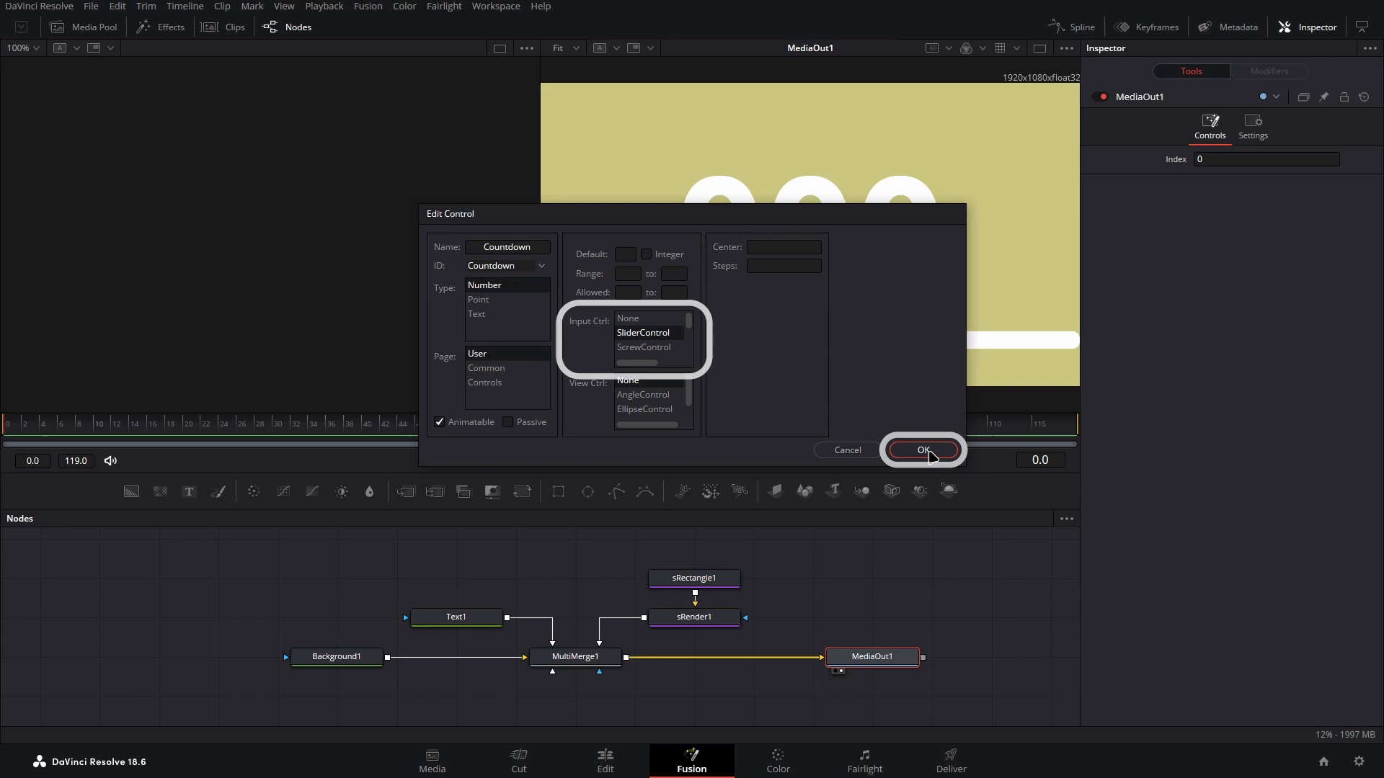
pyautogui.click(923, 450)
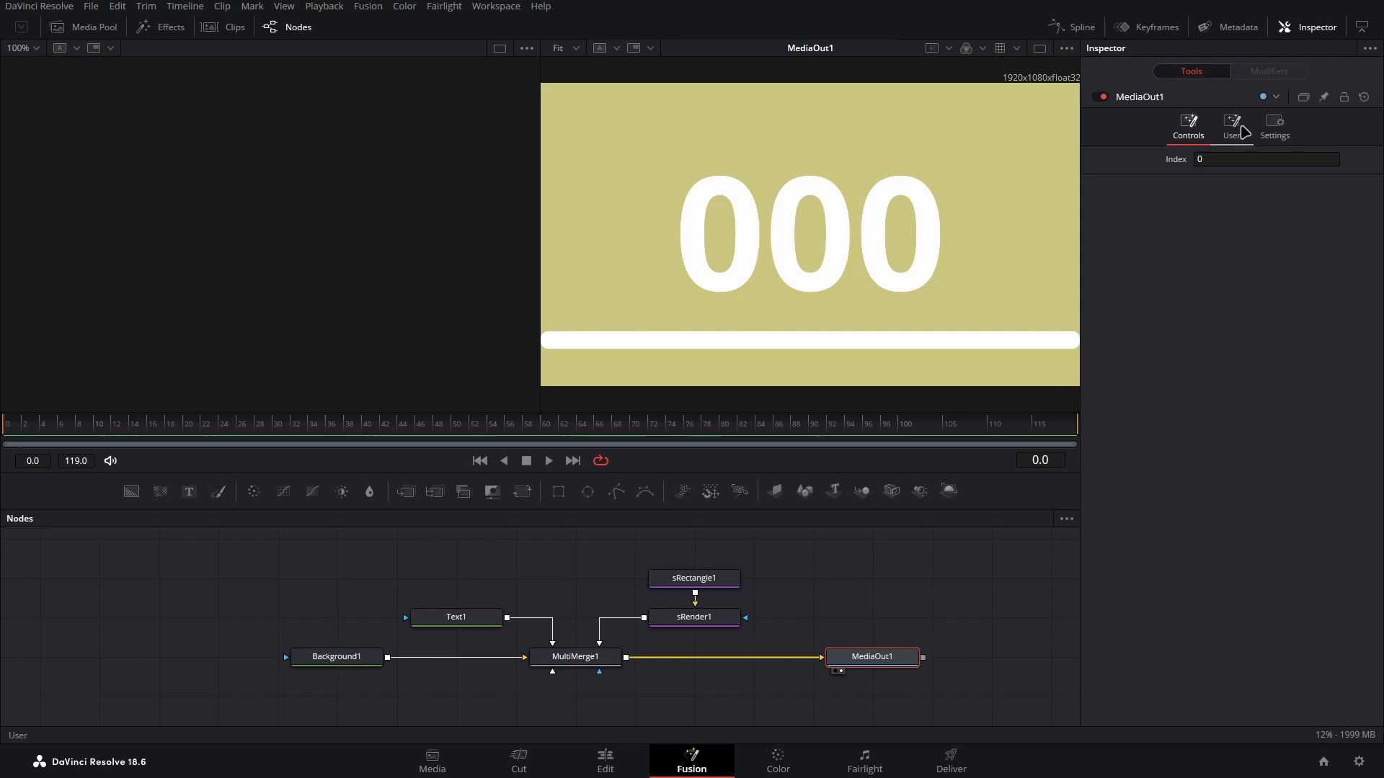
# Give the Countdown slider a floor(comp.RenderEnd...) expression and scrub time to check it counts down
pyautogui.click(1231, 126)
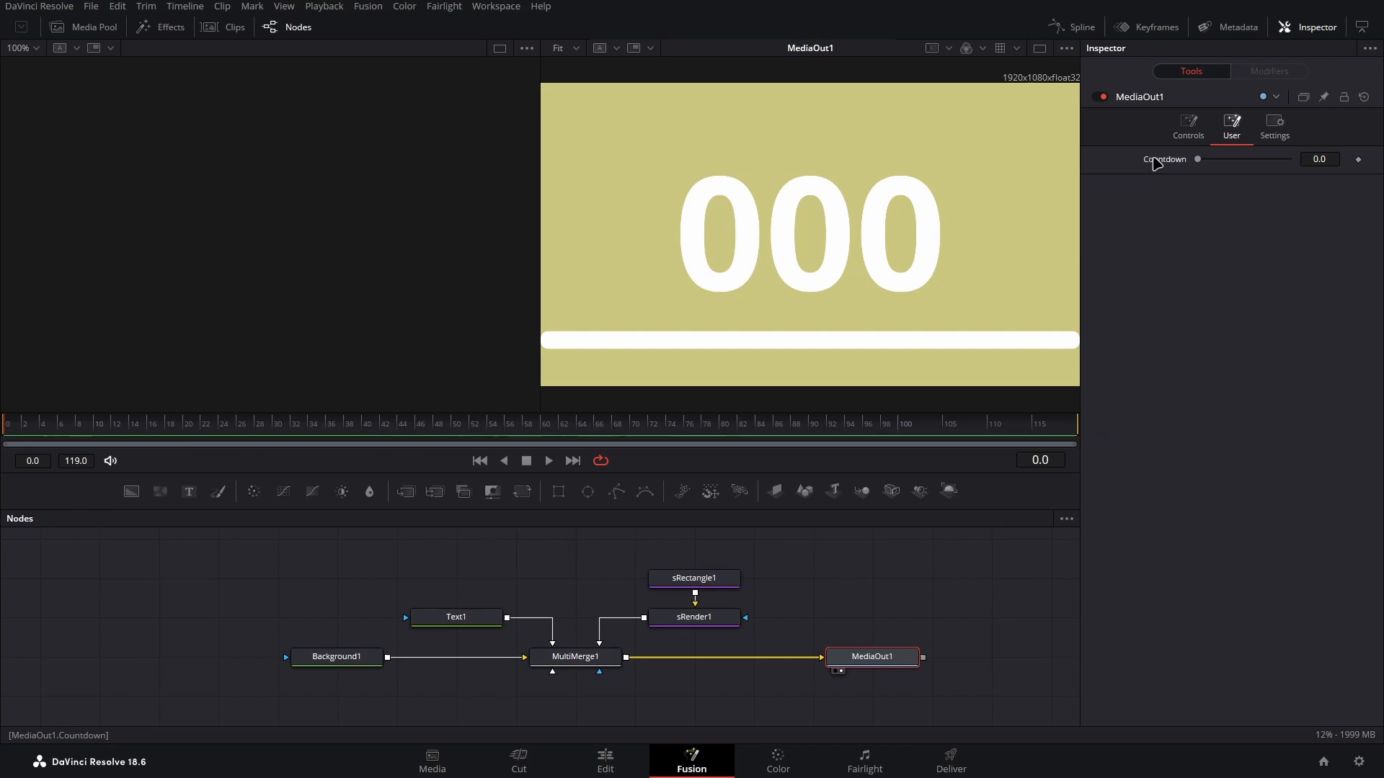
pyautogui.rightClick(1163, 158)
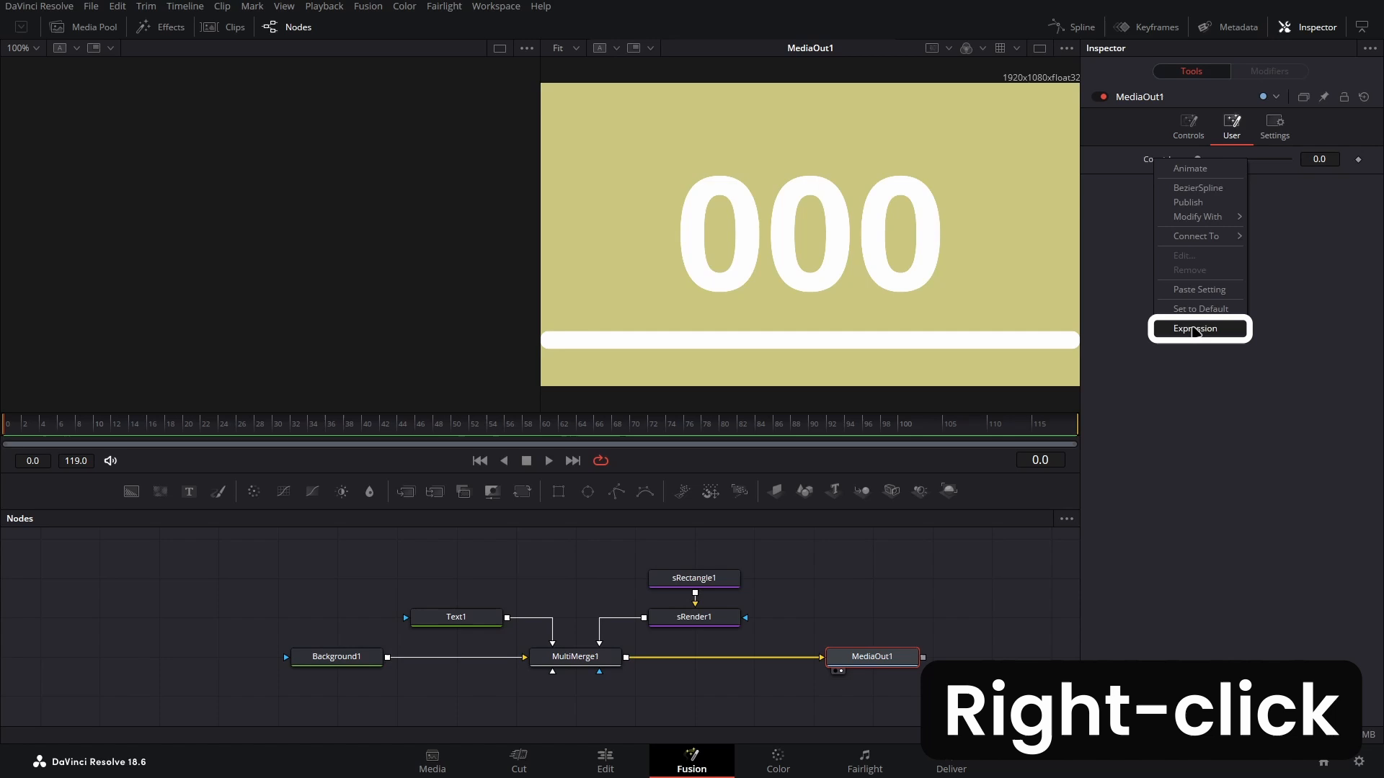
pyautogui.click(1193, 328)
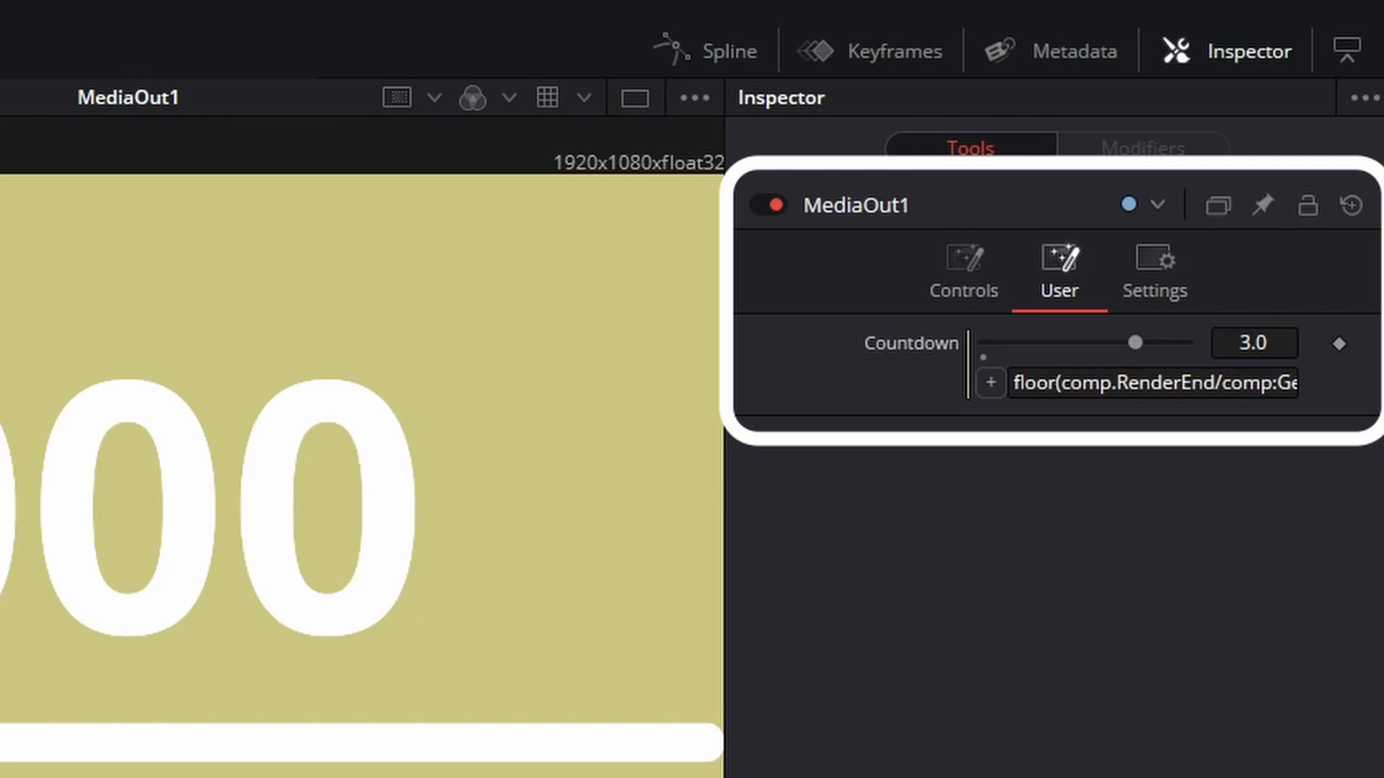
pyautogui.moveTo(1135, 343); pyautogui.dragTo(1037, 344)
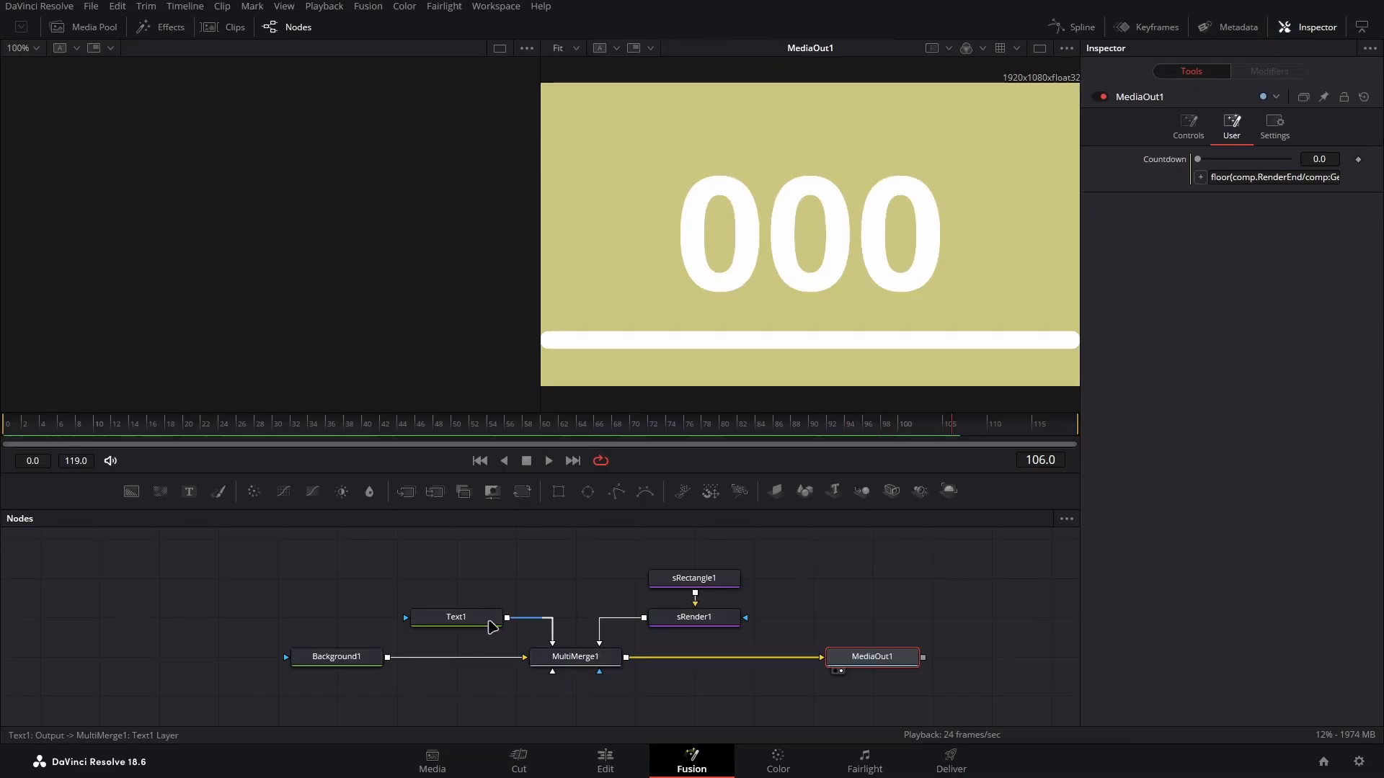
# Set Text1's text to the expression Text(MediaOut1.Countdown)
pyautogui.click(456, 617)
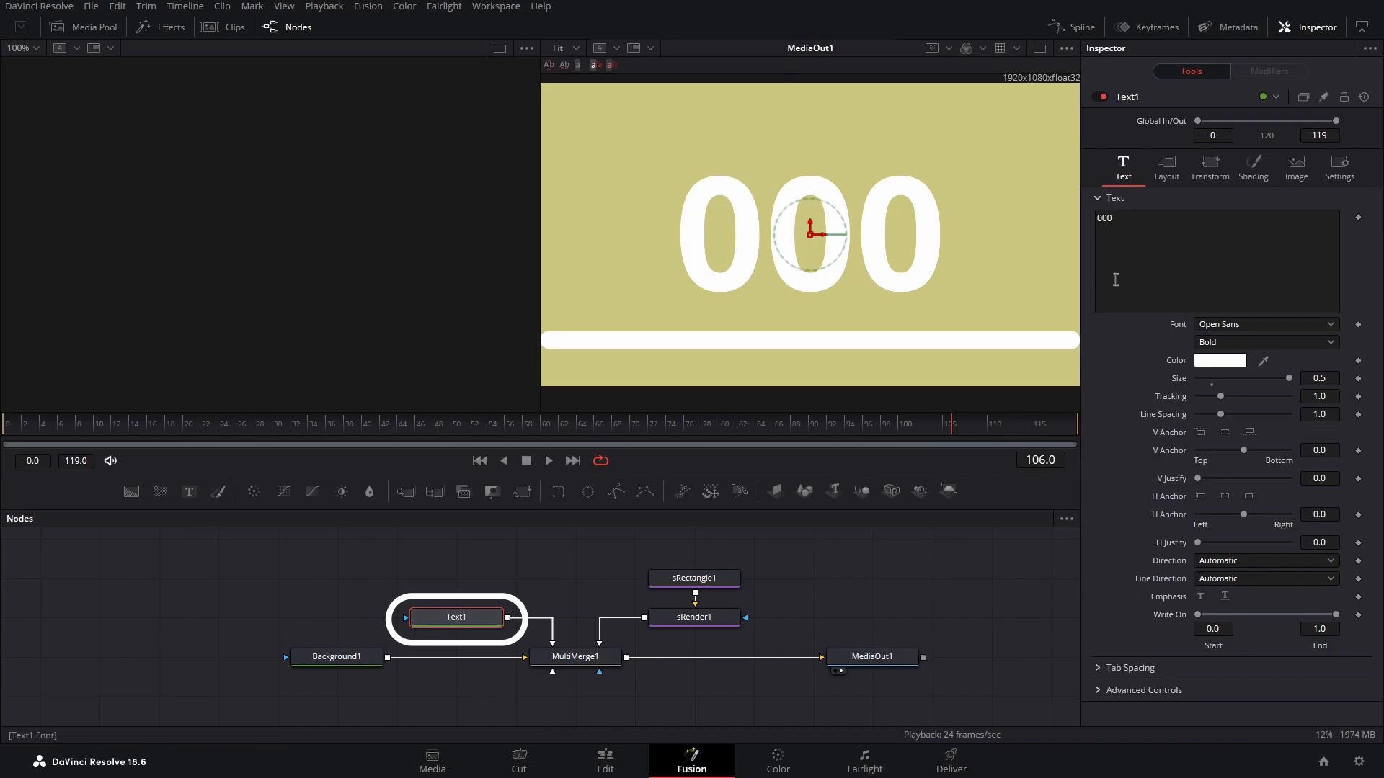
pyautogui.rightClick(1216, 259)
pyautogui.write('Text(MediaOut1.Countdown)')
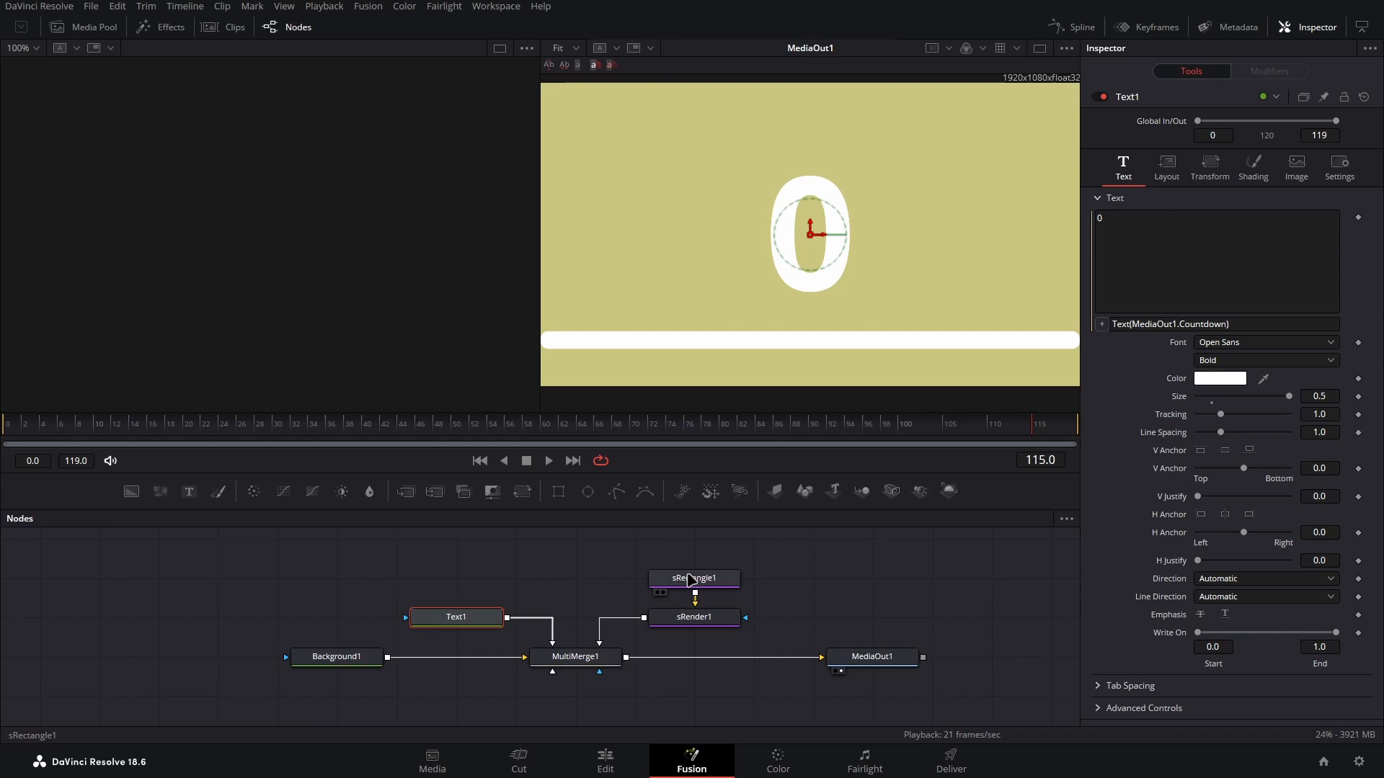
# Give sRectangle1's X Offset an expression ending in -time/comp.RenderEnd
pyautogui.click(693, 578)
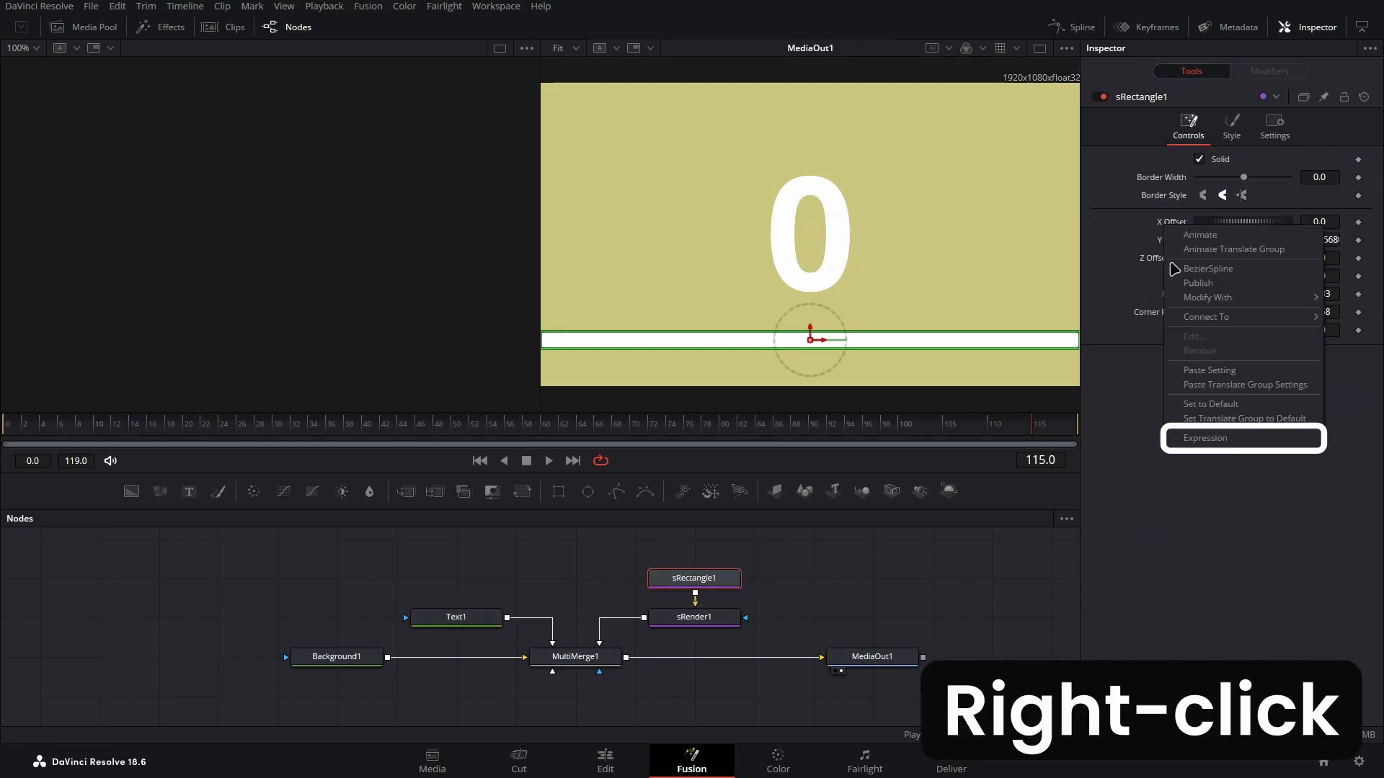
pyautogui.click(1205, 438)
pyautogui.write('-time/comp.RenderEnd')
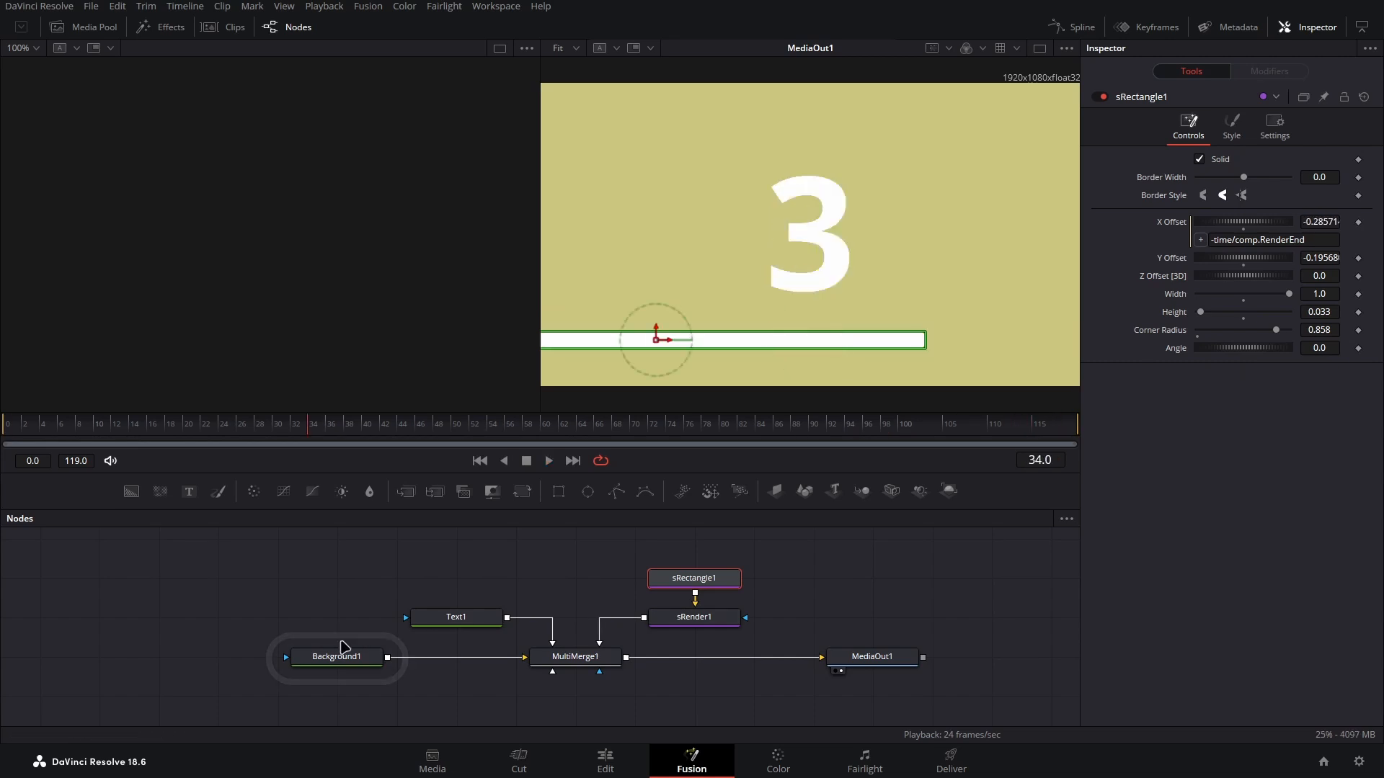
# Set Background1's Green to iif(MediaOut1.Countdown <= 0, 0.5, 0.78) and return to the Edit page
pyautogui.click(336, 657)
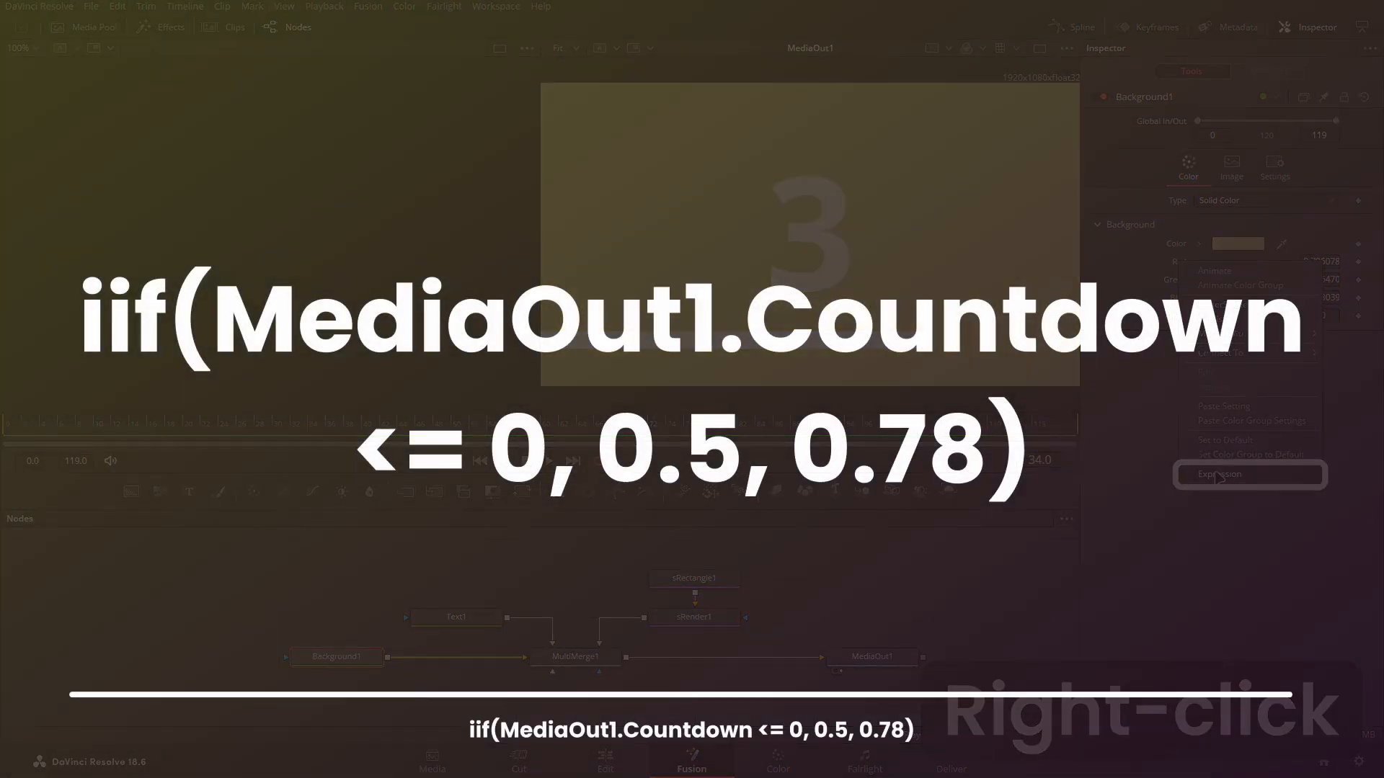
pyautogui.click(1249, 474)
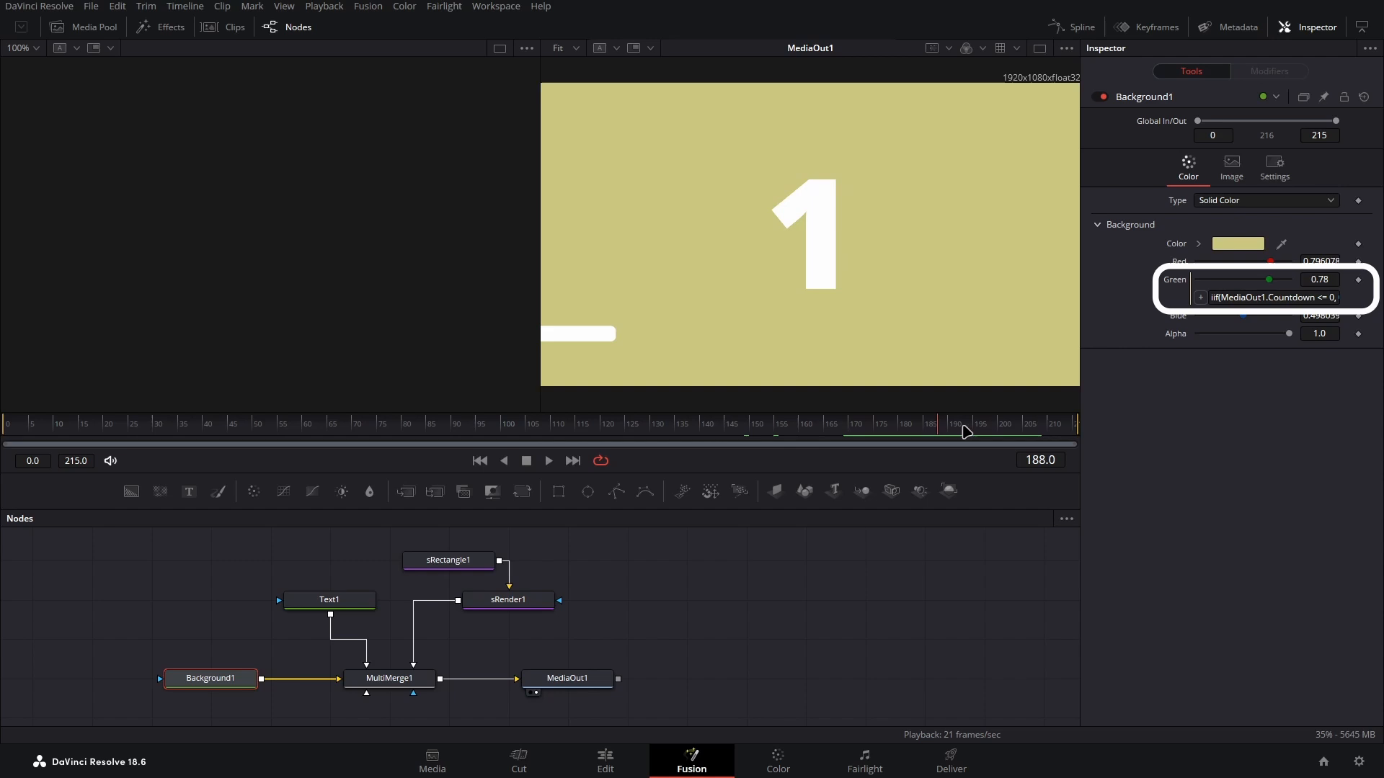
pyautogui.click(605, 758)
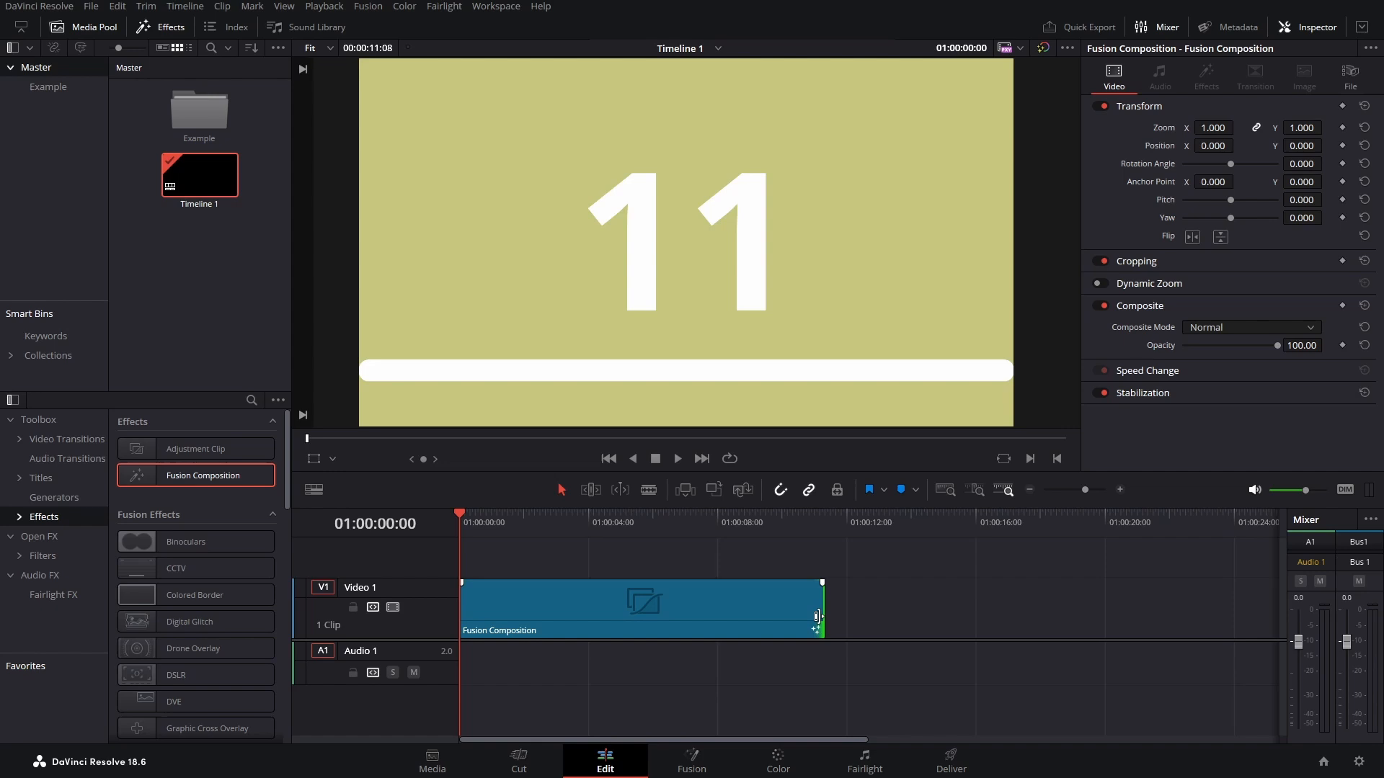
# Stretch the Fusion Composition clip to about 17 seconds and check it in Fusion
pyautogui.moveTo(819, 615); pyautogui.dragTo(494, 616)
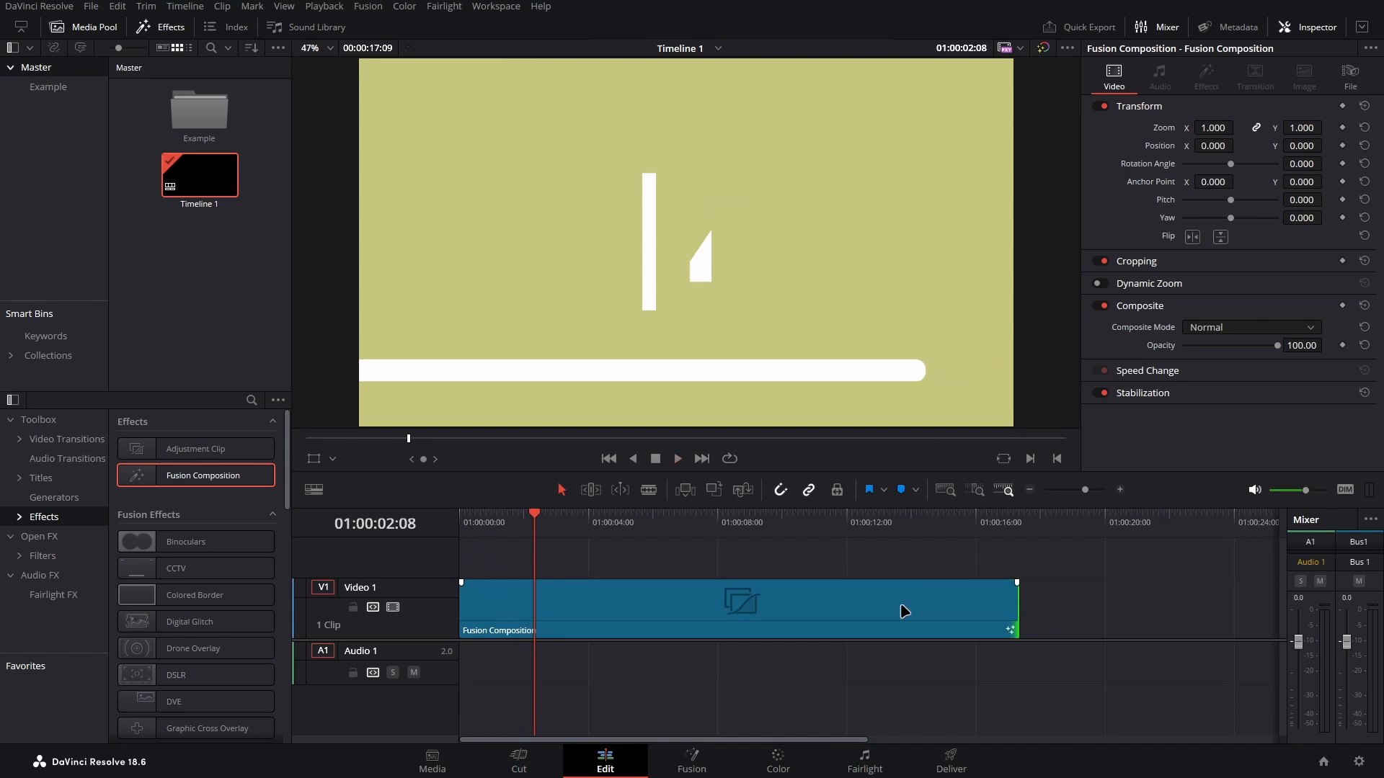
pyautogui.click(690, 761)
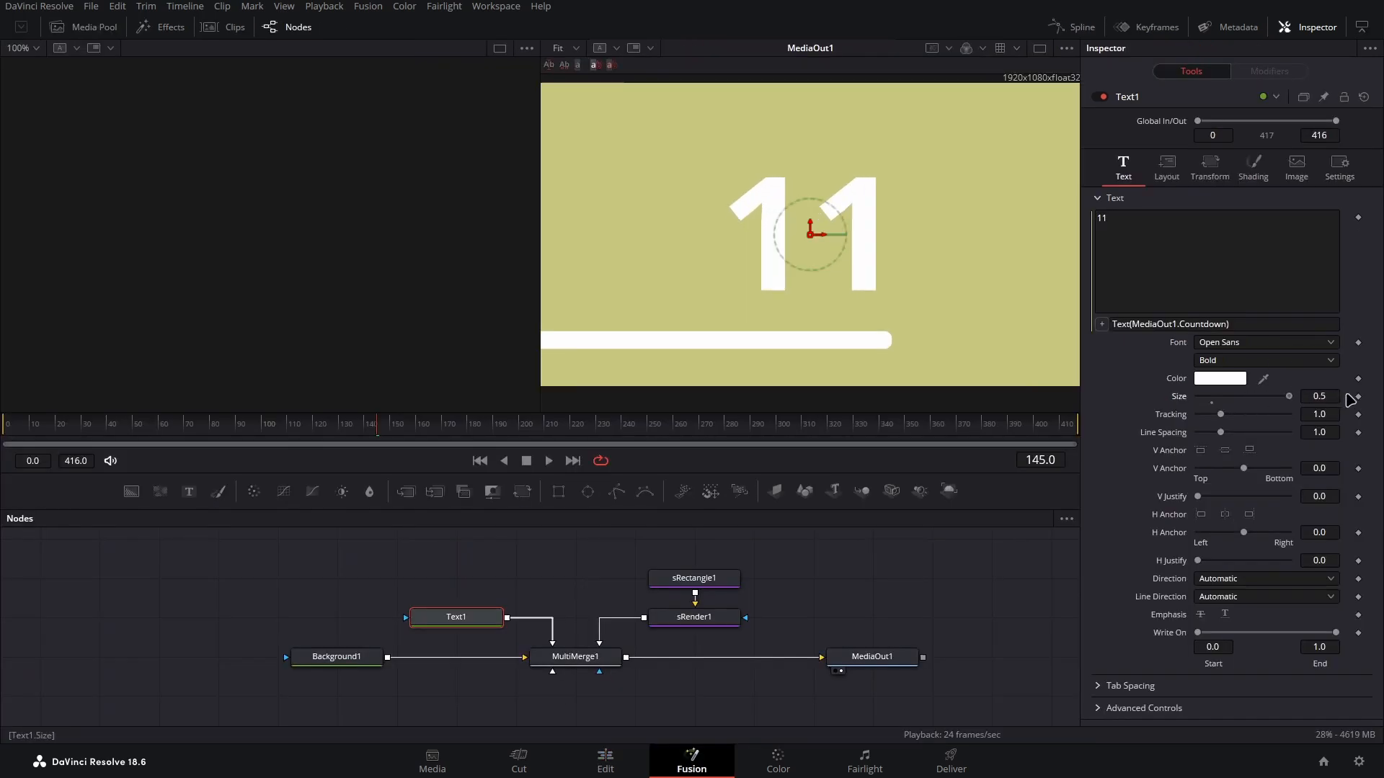
pyautogui.click(604, 758)
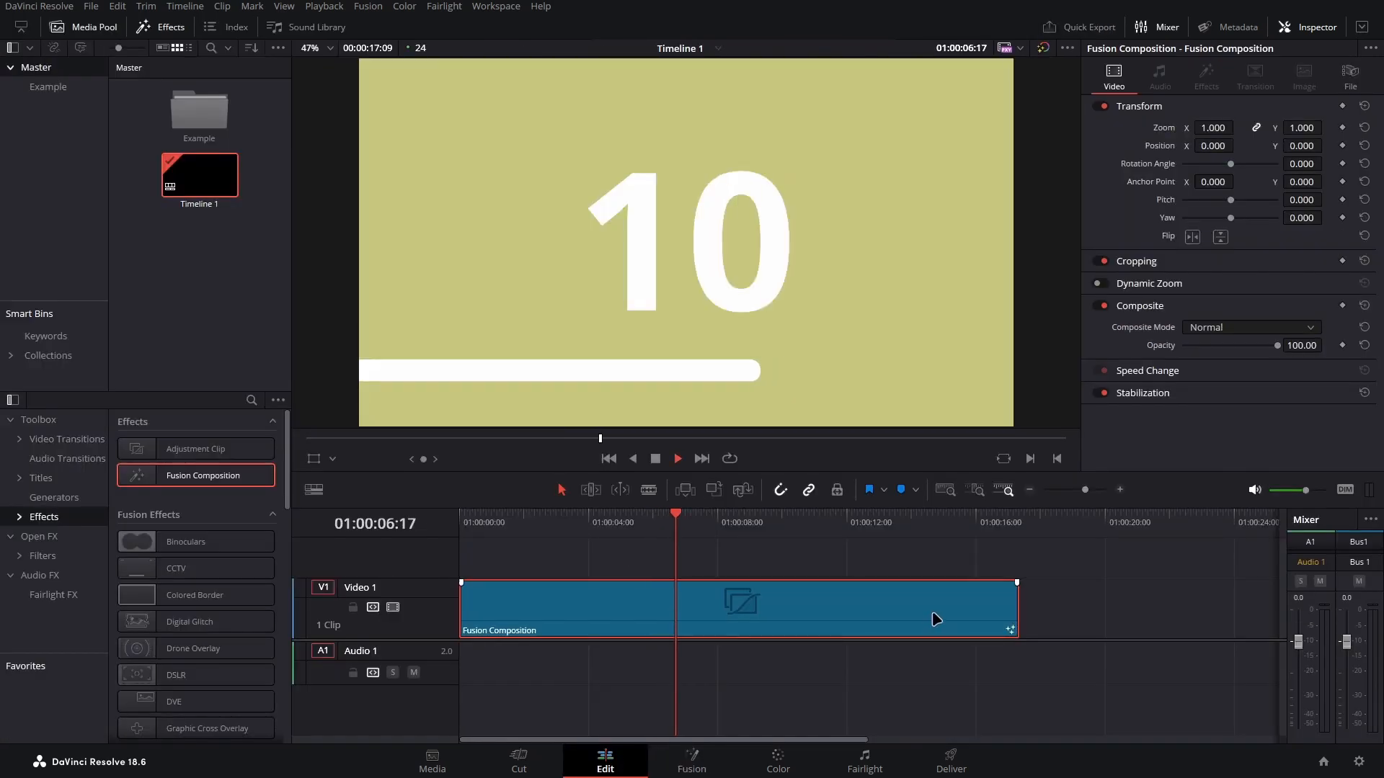